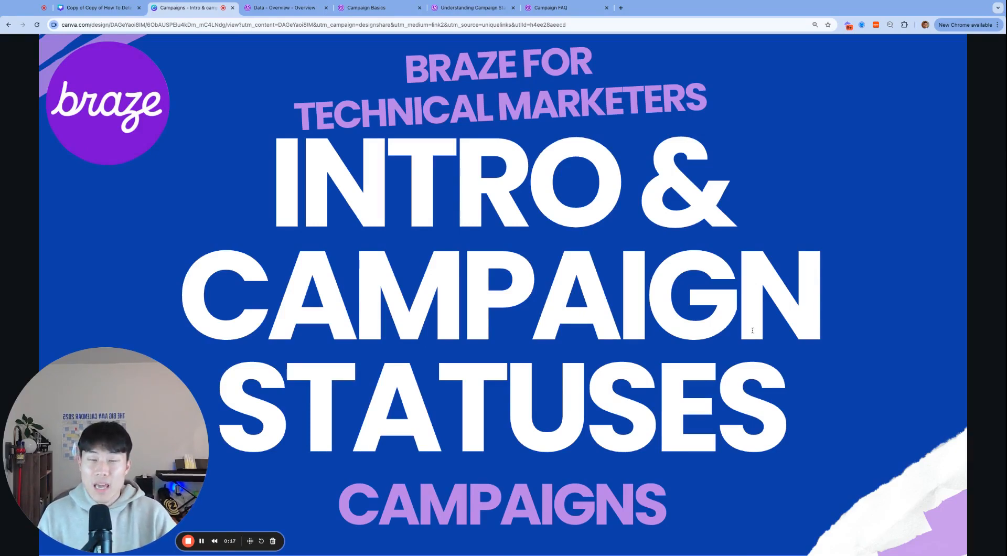
mouse_move(808, 344)
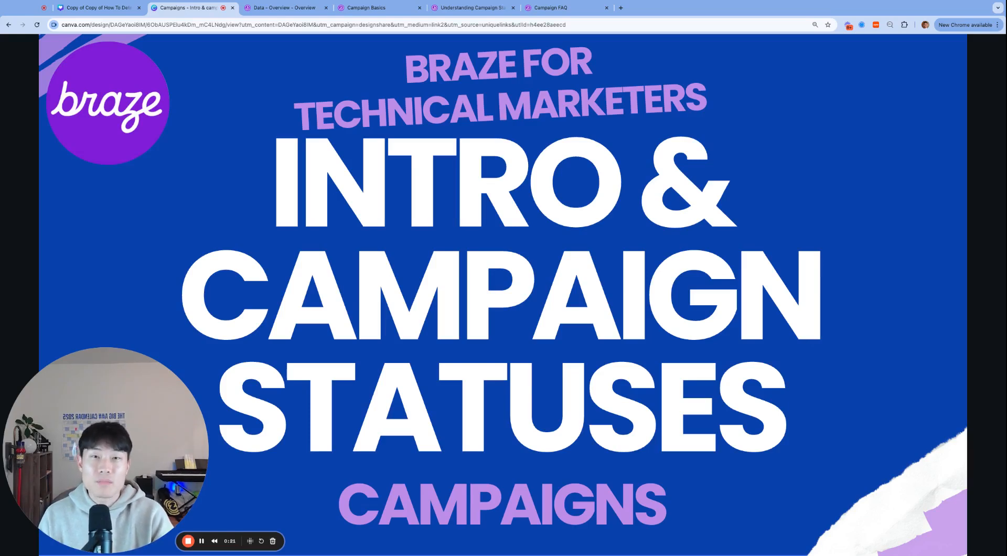
Leave the Canva title slide for the Campaign Basics documentation page.
click(379, 7)
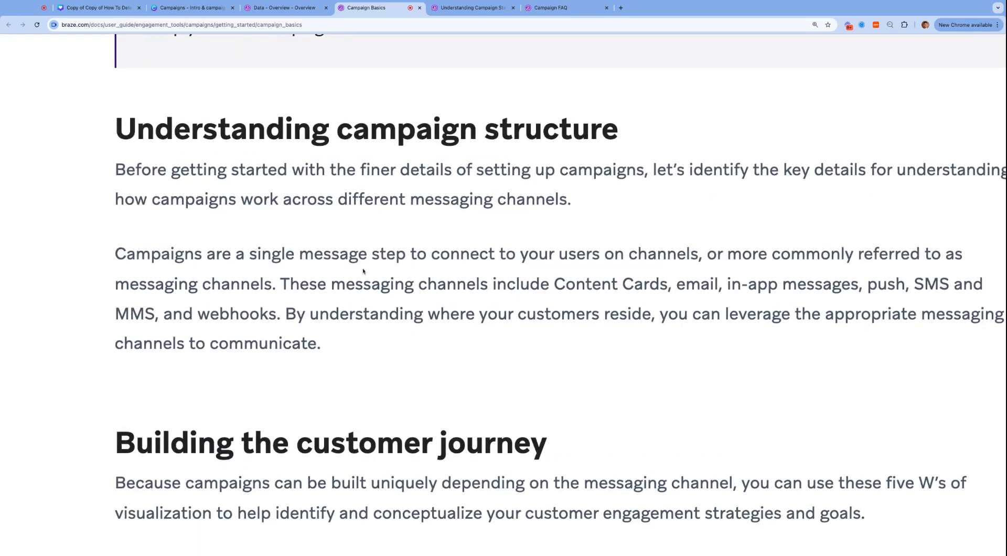
Read the Campaigns basics article, highlighting the campaign definition, then return to the Braze dashboard.
drag(115, 253, 319, 343)
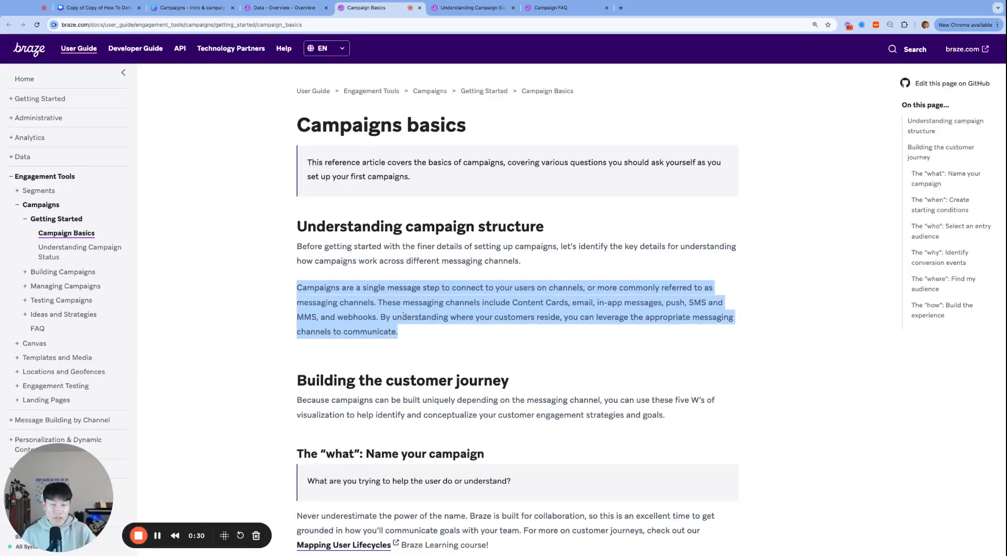
click(315, 282)
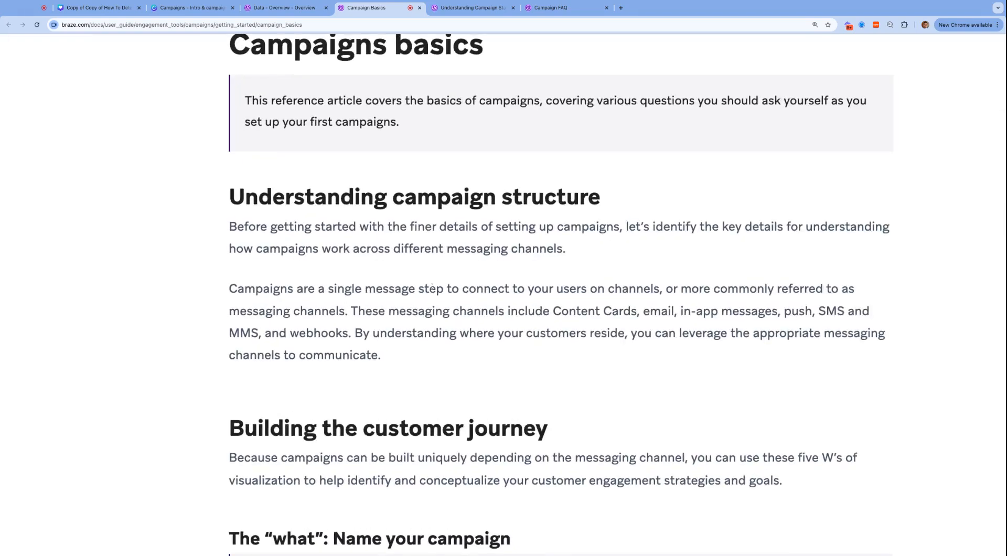
scroll(down, 3)
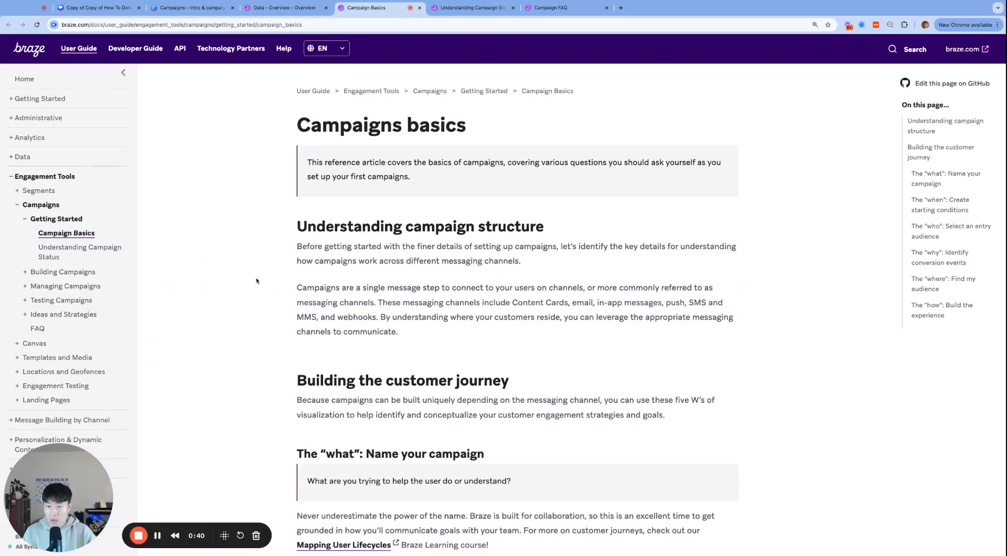
drag(297, 287, 450, 288)
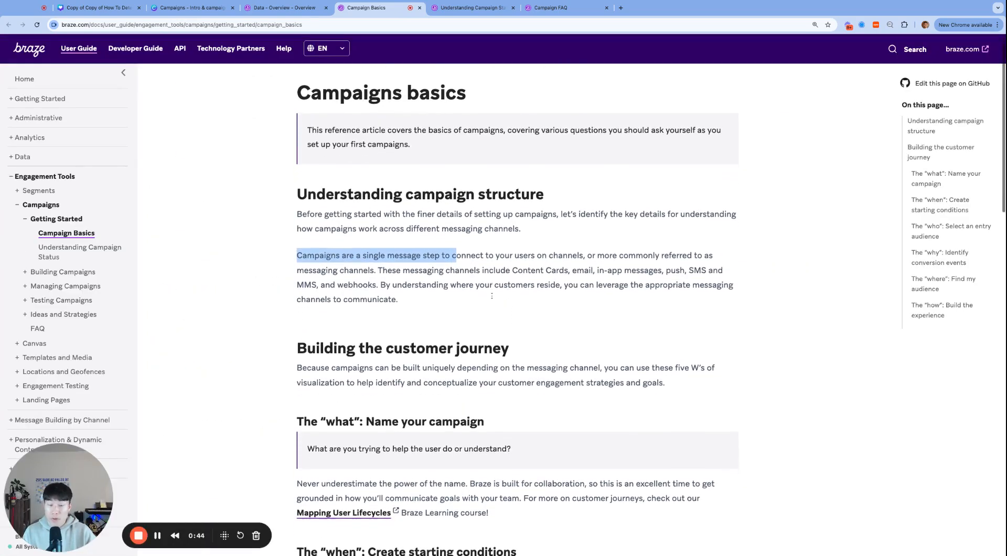
scroll(down, 3)
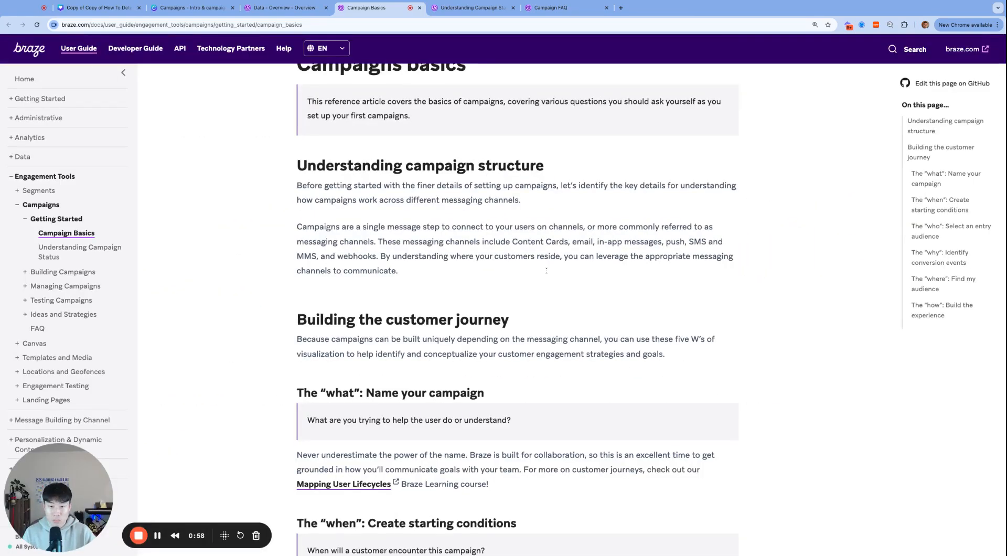
click(283, 7)
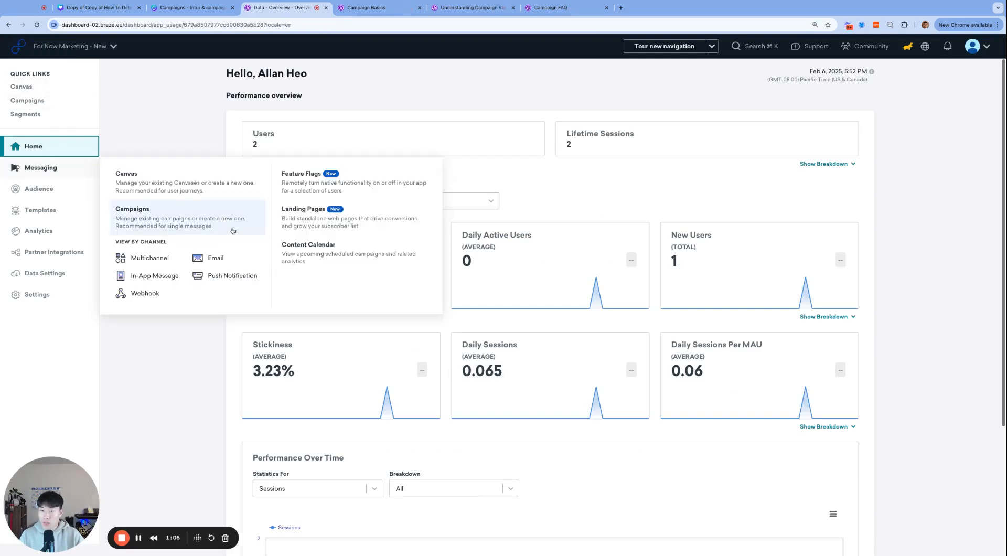
From Messaging > Campaigns, start creating a campaign and review the channel options.
click(132, 208)
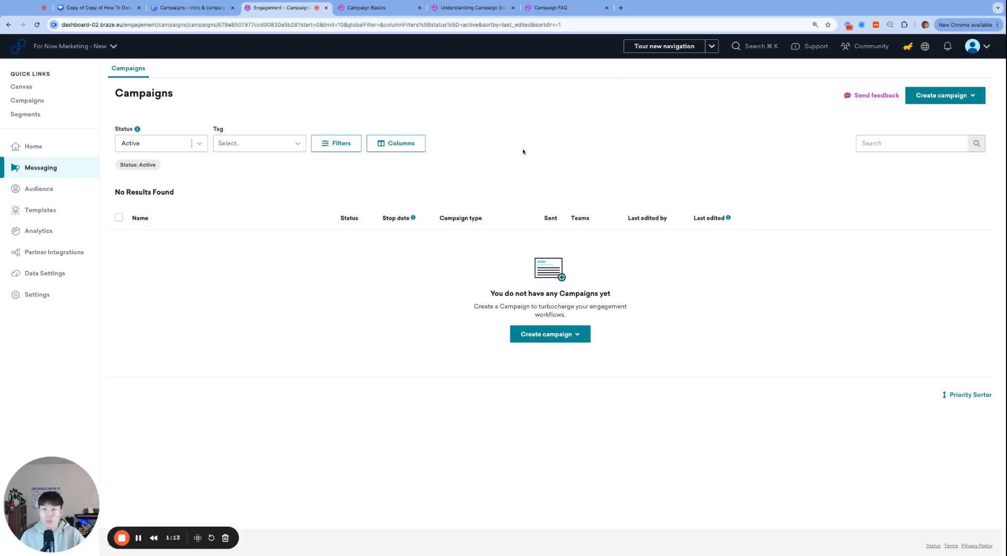
click(944, 95)
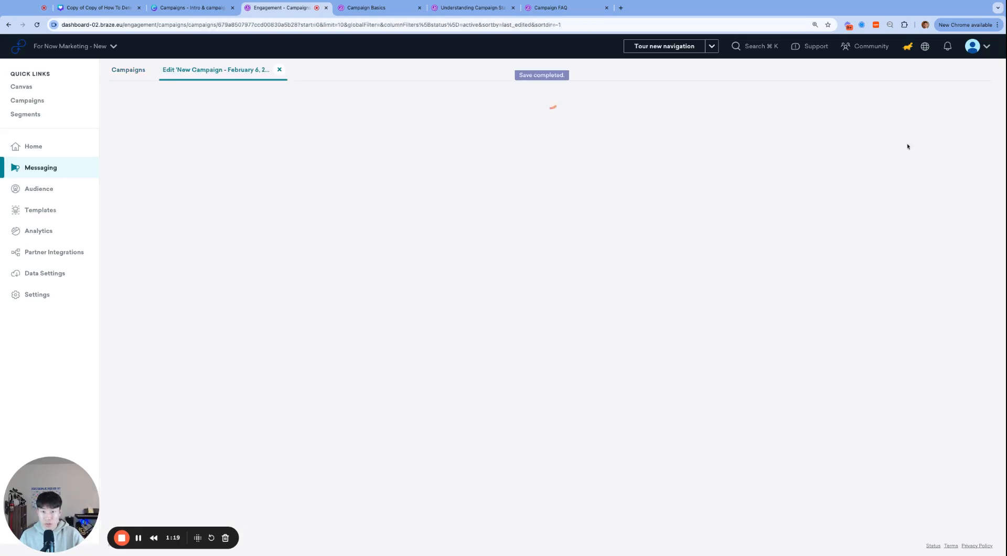
click(128, 69)
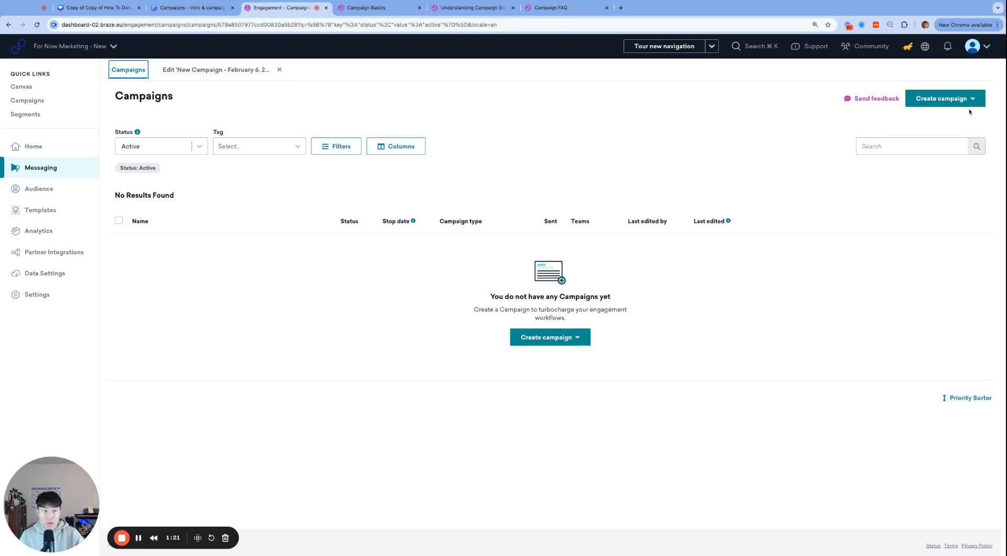
click(943, 98)
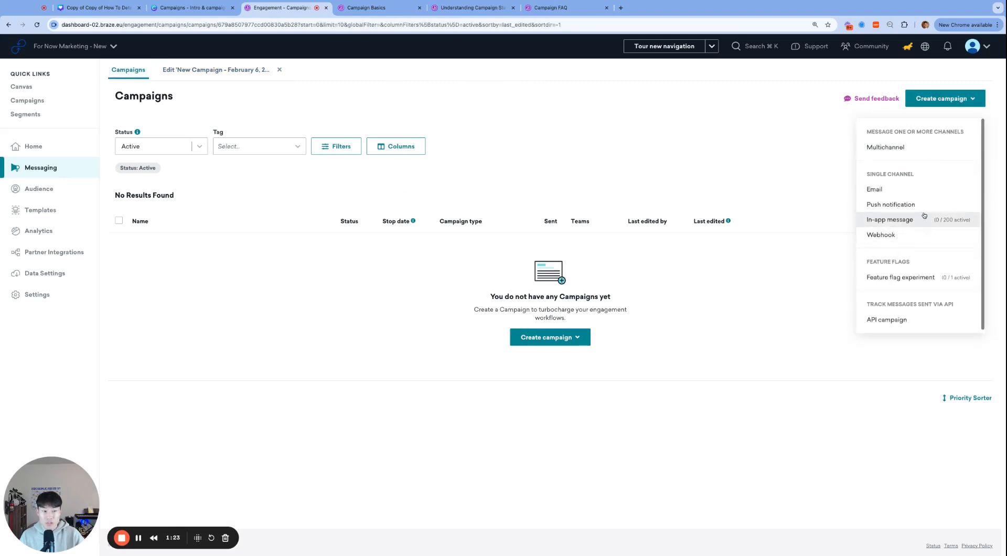
mouse_move(874, 189)
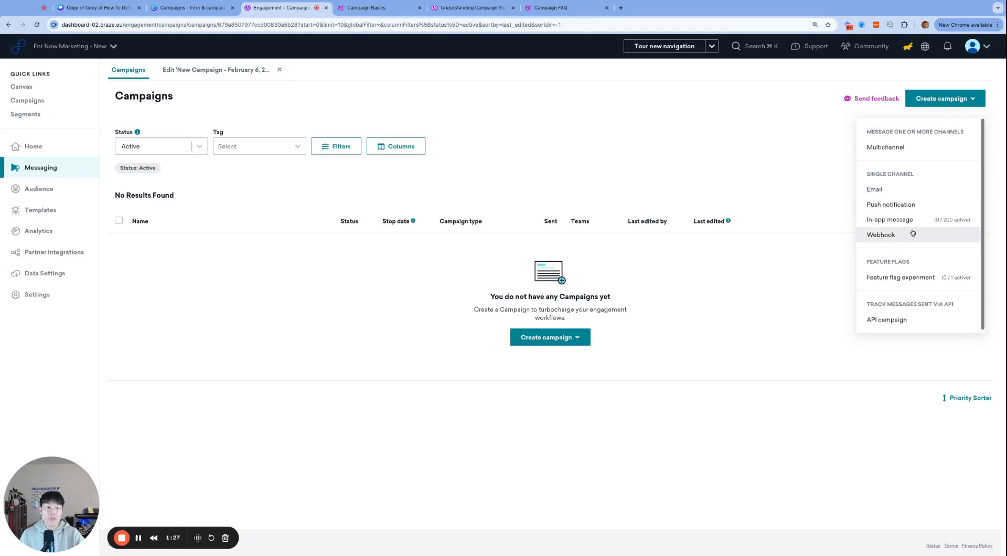
mouse_move(926, 236)
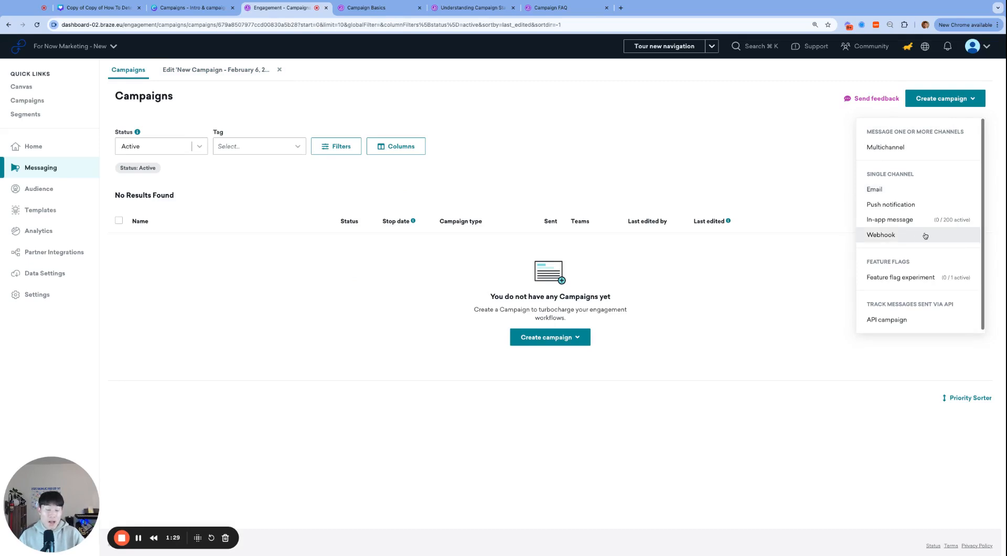
mouse_move(891, 204)
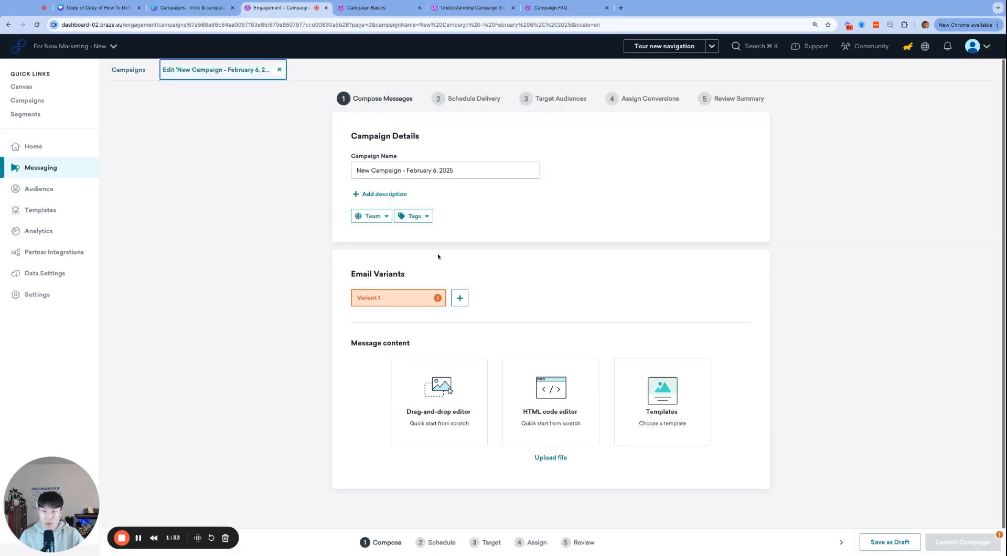
mouse_move(579, 171)
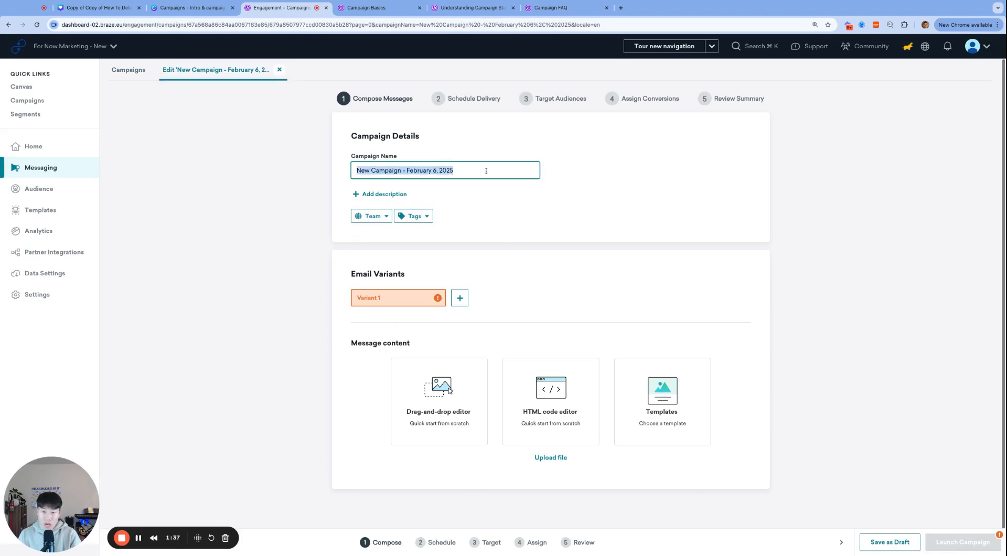
Name the campaign 'Welcome - New User Onboarding Email'.
text(Welcome)
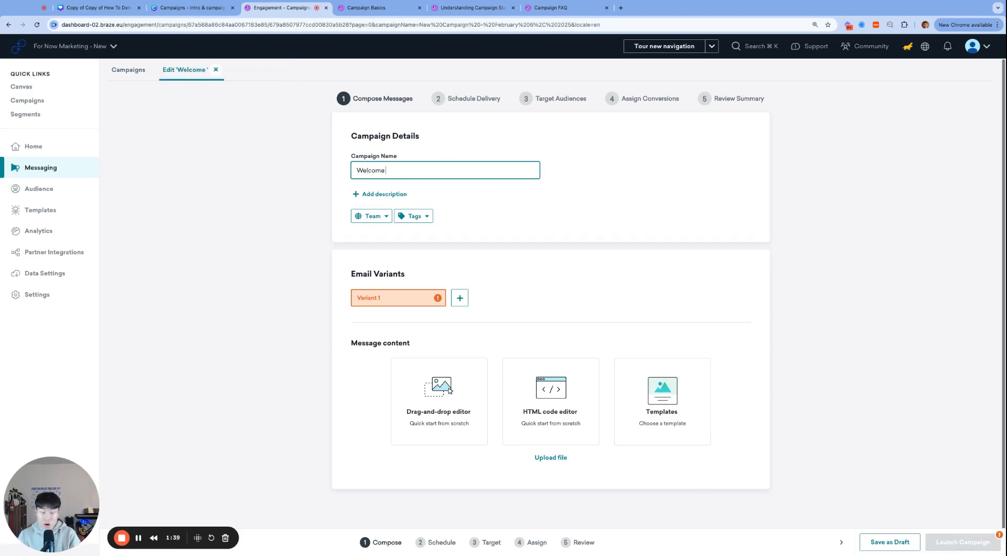
text(- New User Onboarding Email)
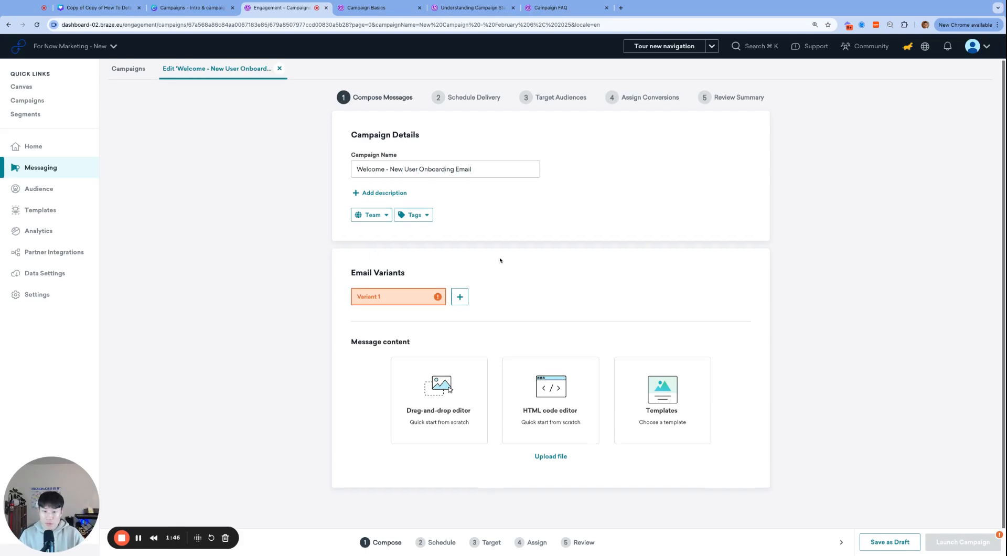
Fill the email body from the built-in Braze template Onboarding 1.
click(662, 398)
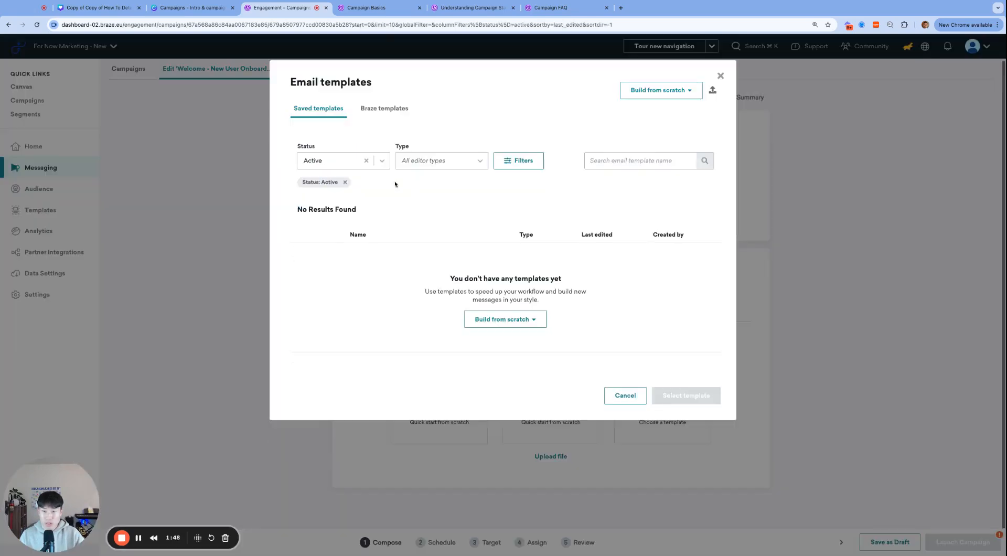
click(384, 108)
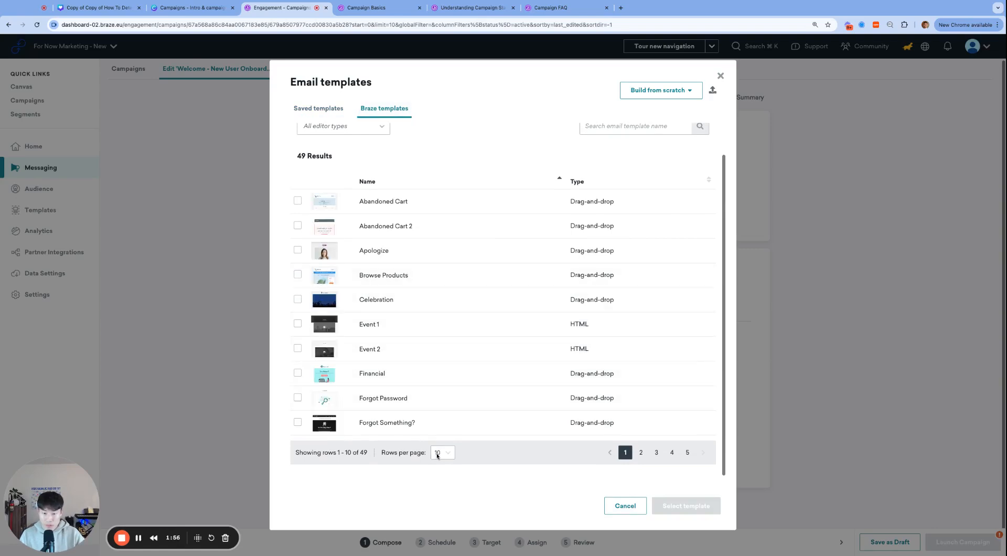
click(443, 452)
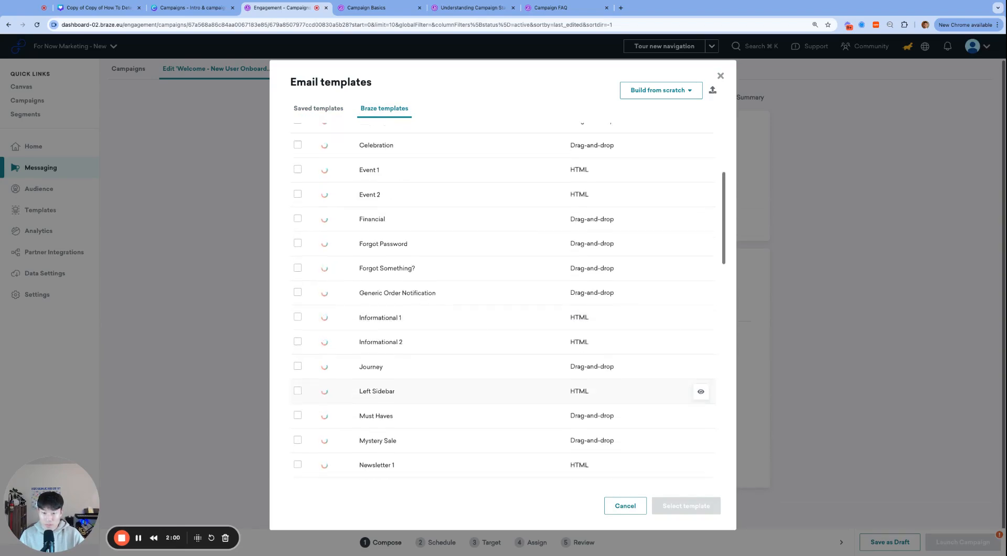
scroll(down, 3)
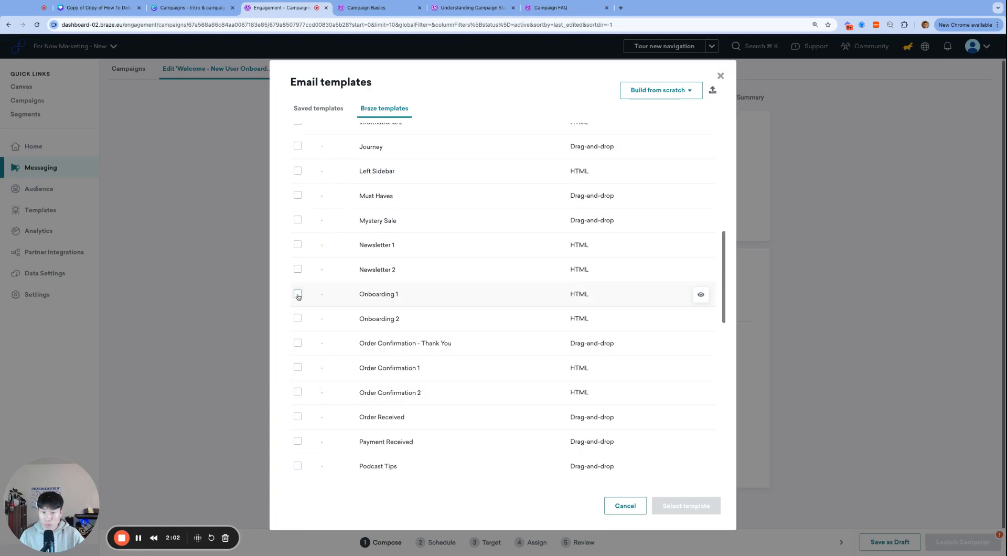
click(296, 293)
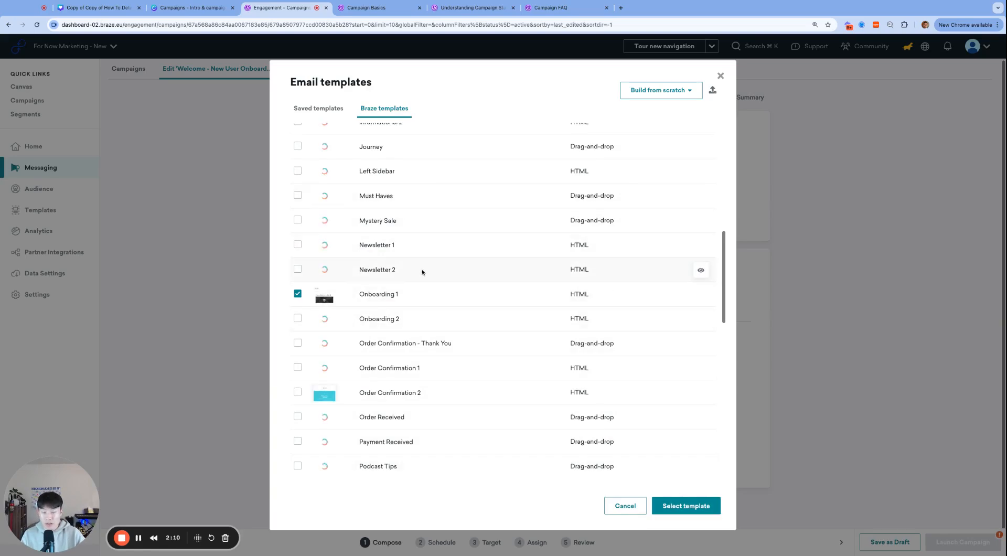
click(685, 506)
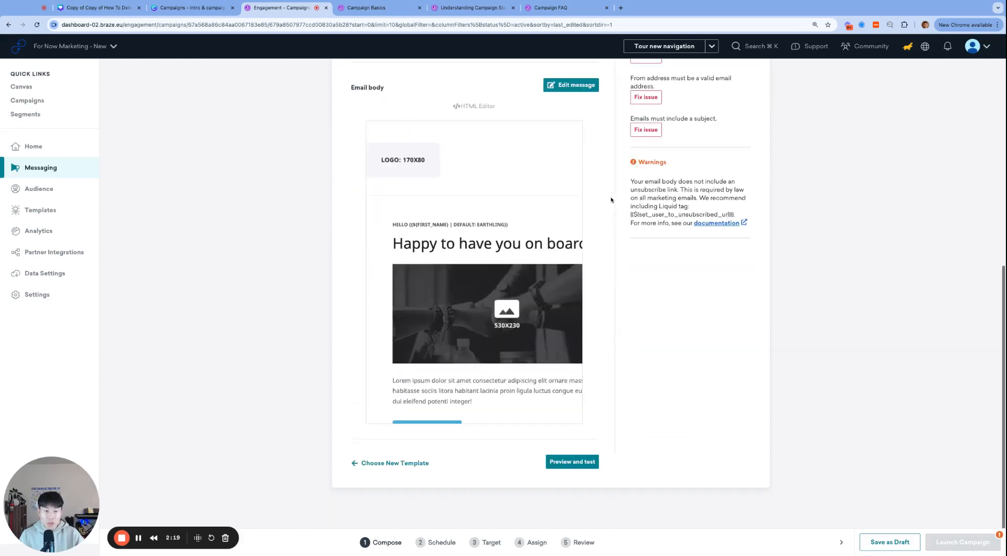
Tour Target Audiences and Review Summary, then return to Compose Messages showing the launch errors.
scroll(up, 3)
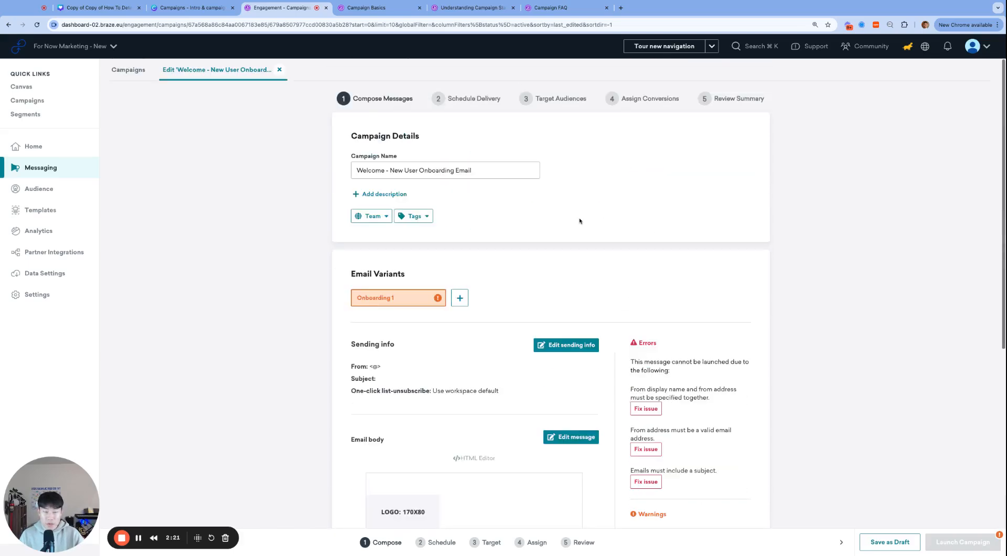
mouse_move(475, 212)
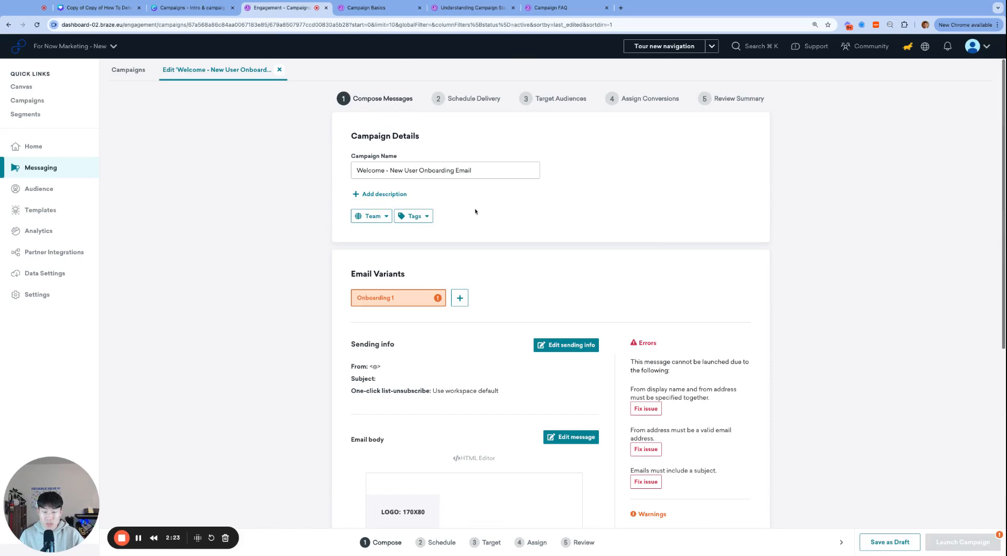
scroll(down, 3)
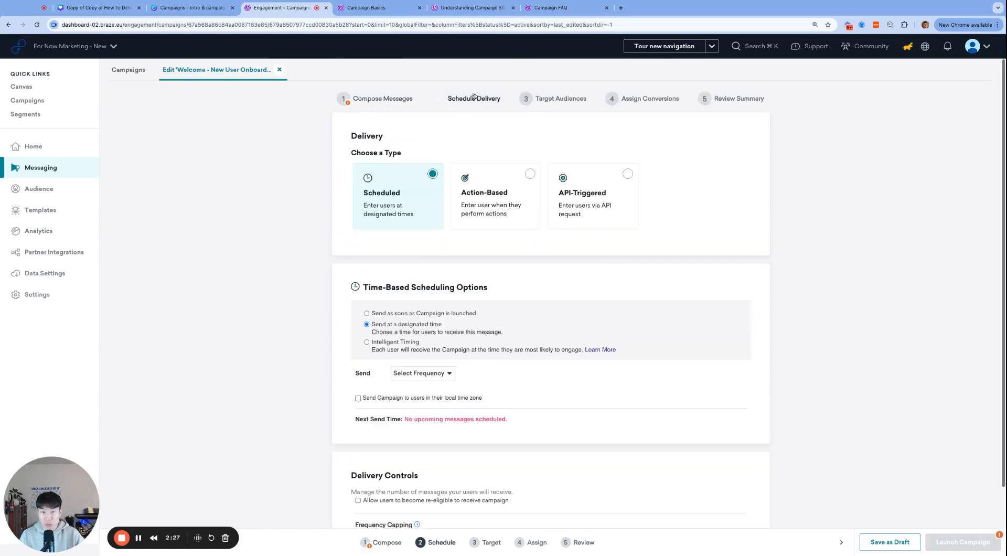
click(559, 98)
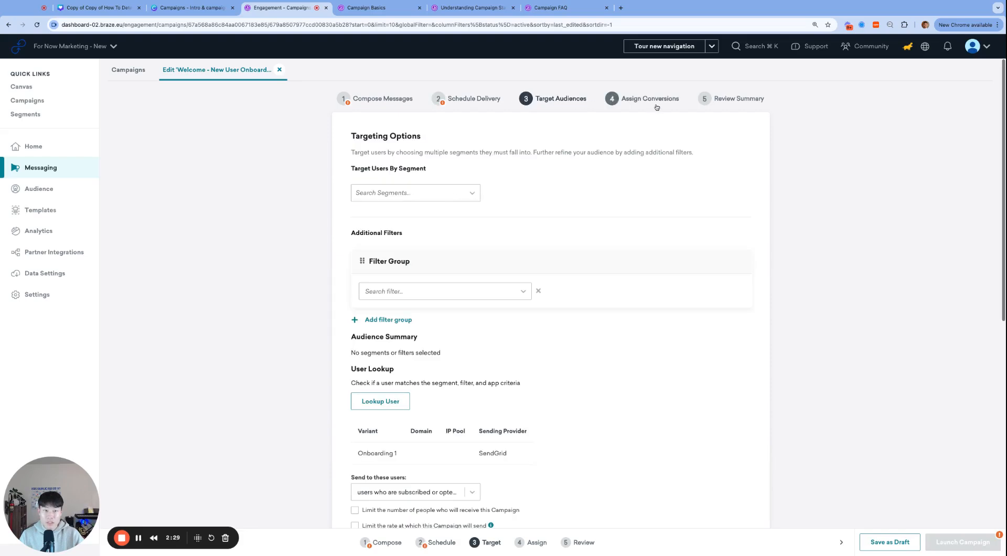
click(736, 98)
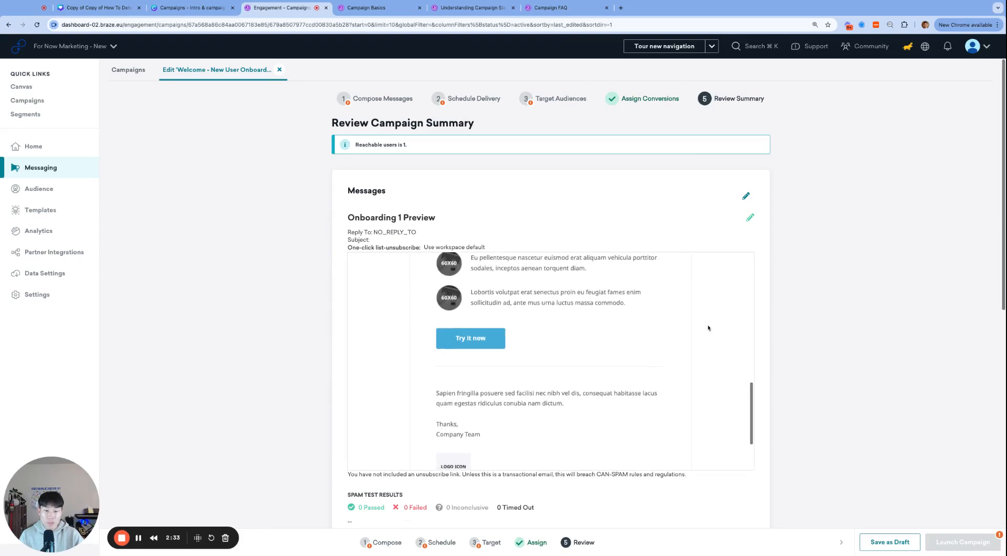
click(381, 99)
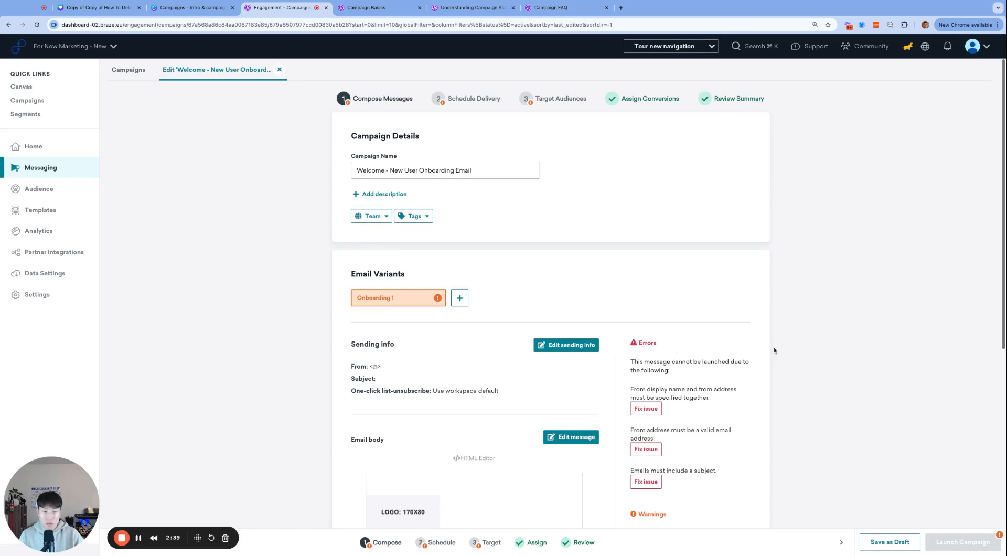
mouse_move(877, 458)
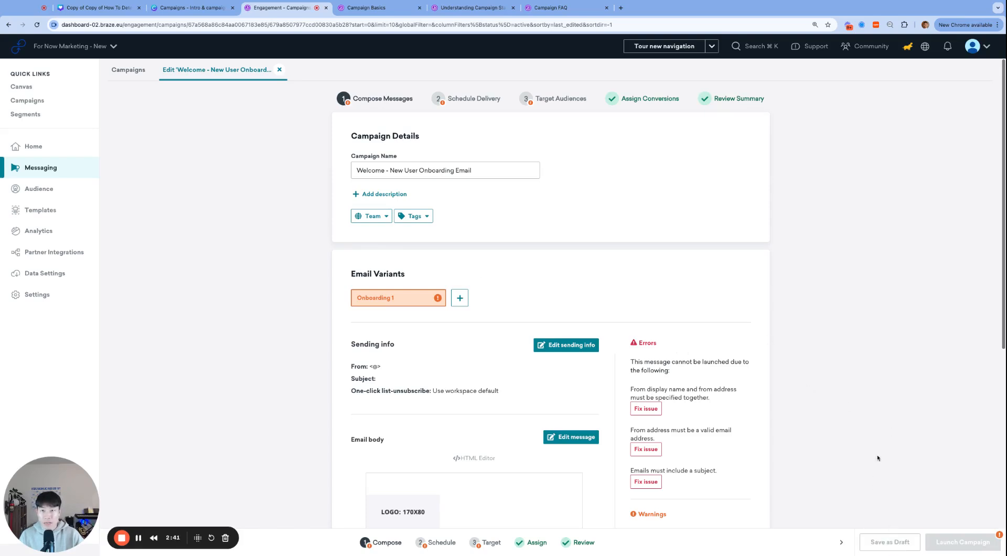
Filter the Campaigns list to All statuses, revealing the onboarding email as Draft, then view the status docs.
click(890, 542)
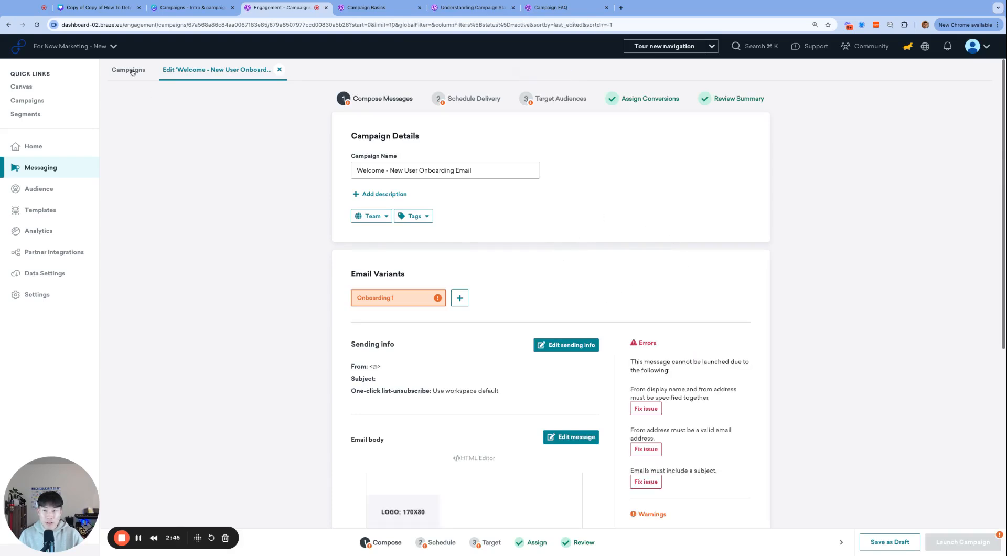
click(128, 69)
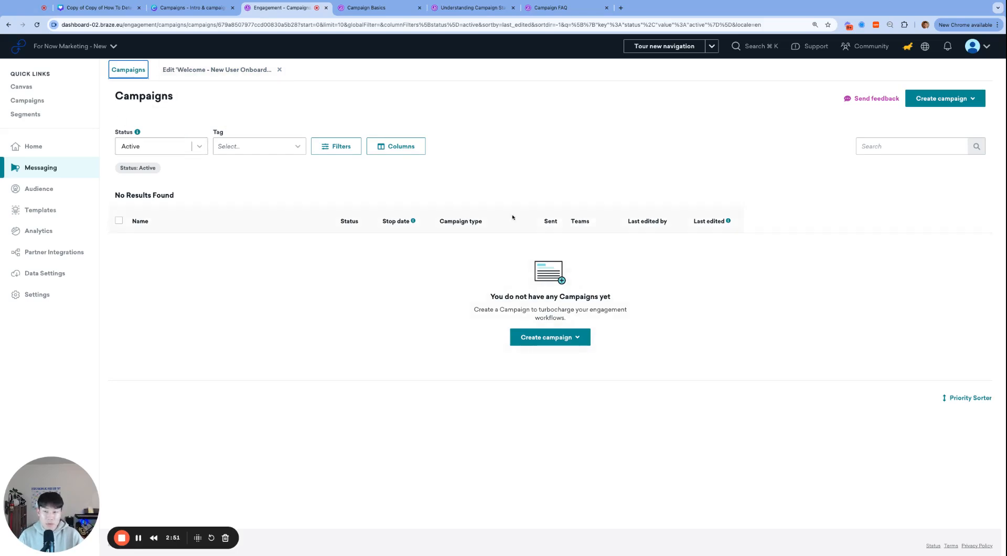
click(159, 146)
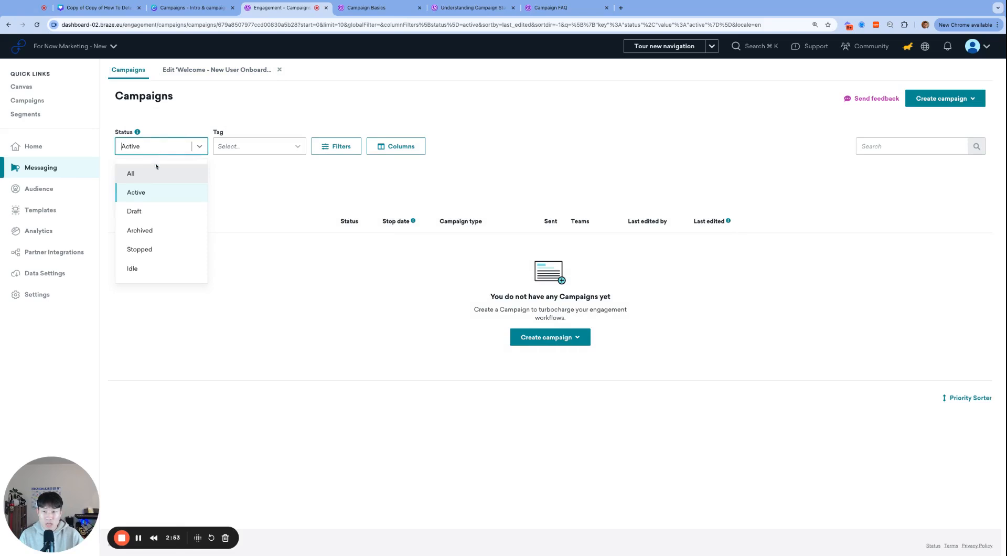
click(130, 173)
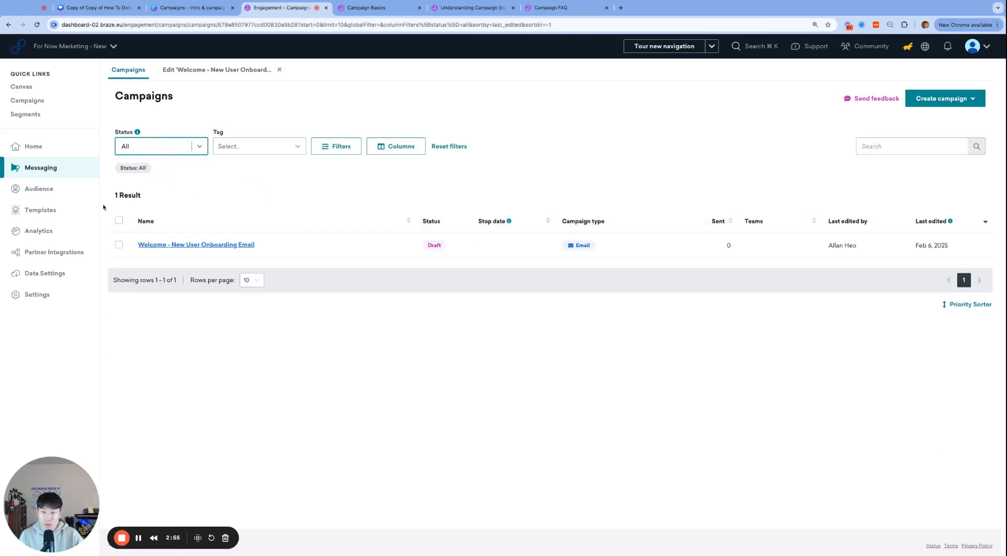
mouse_move(294, 286)
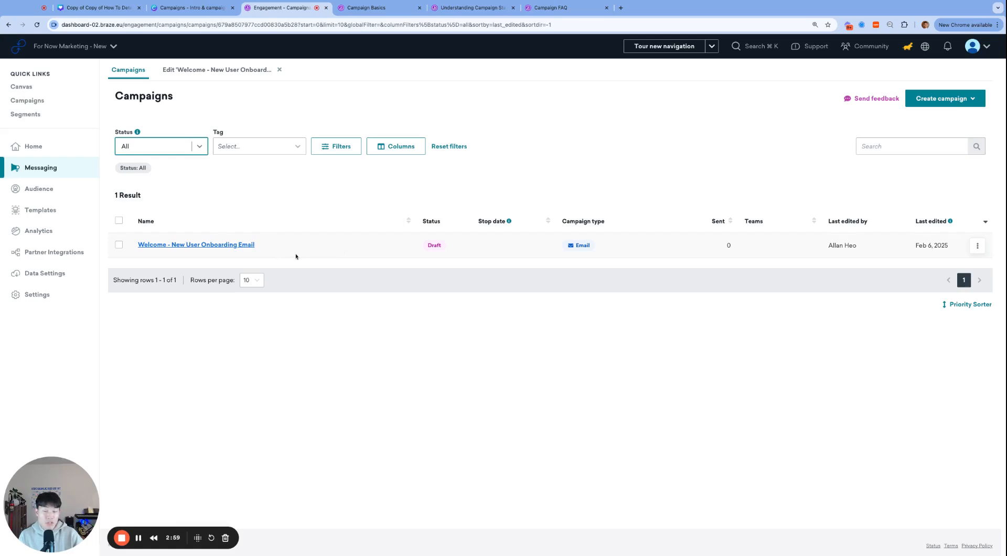
mouse_move(429, 259)
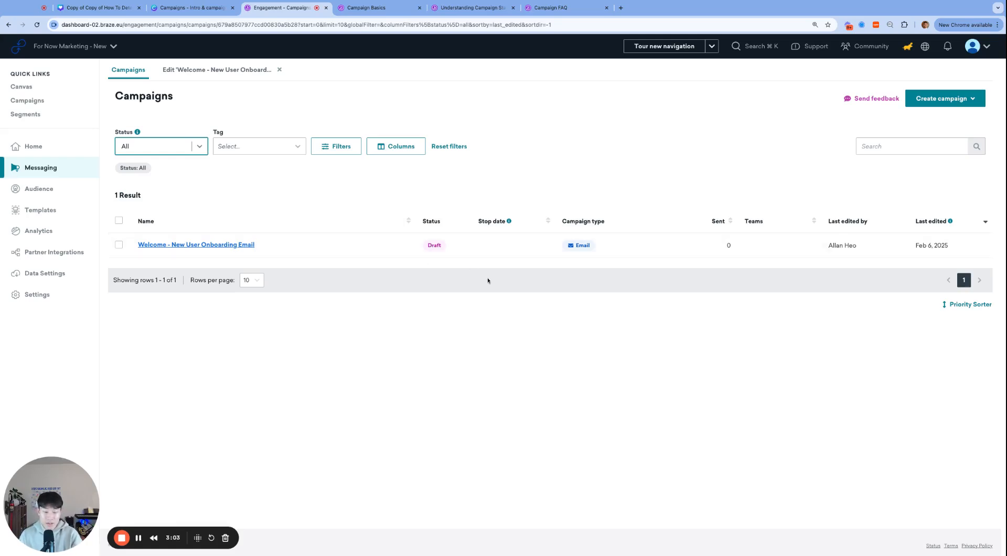
click(473, 8)
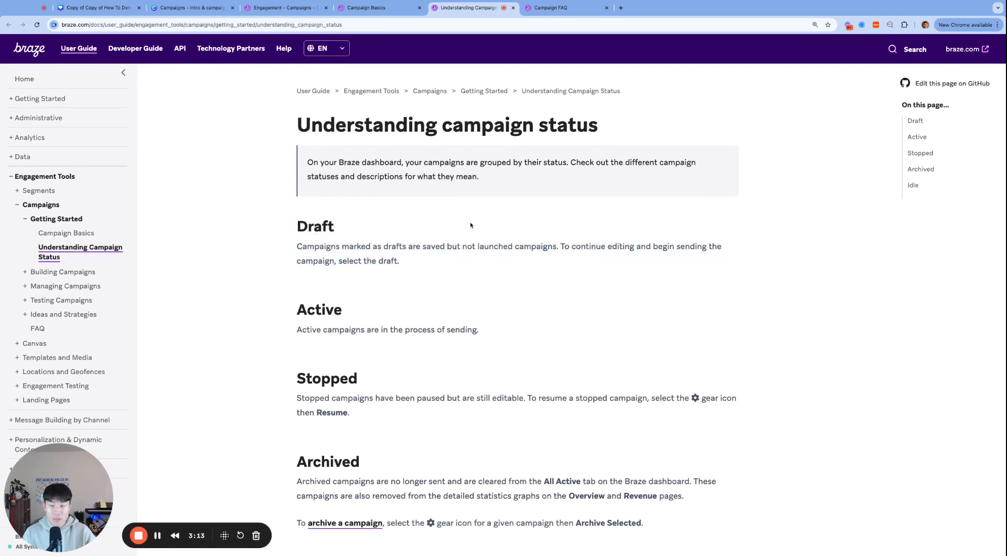
Review the Active status section of the campaign status article and return to the campaign editor.
scroll(down, 3)
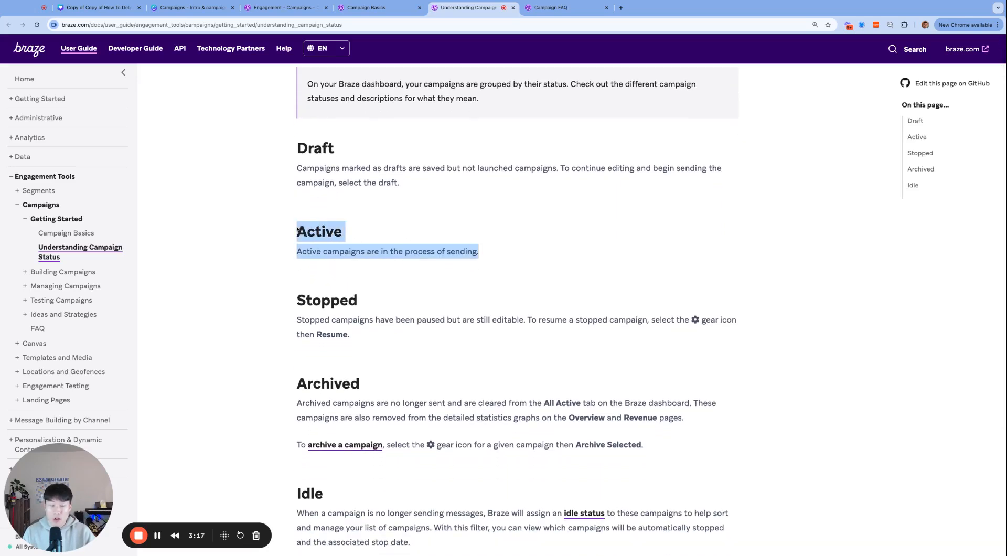
mouse_move(427, 214)
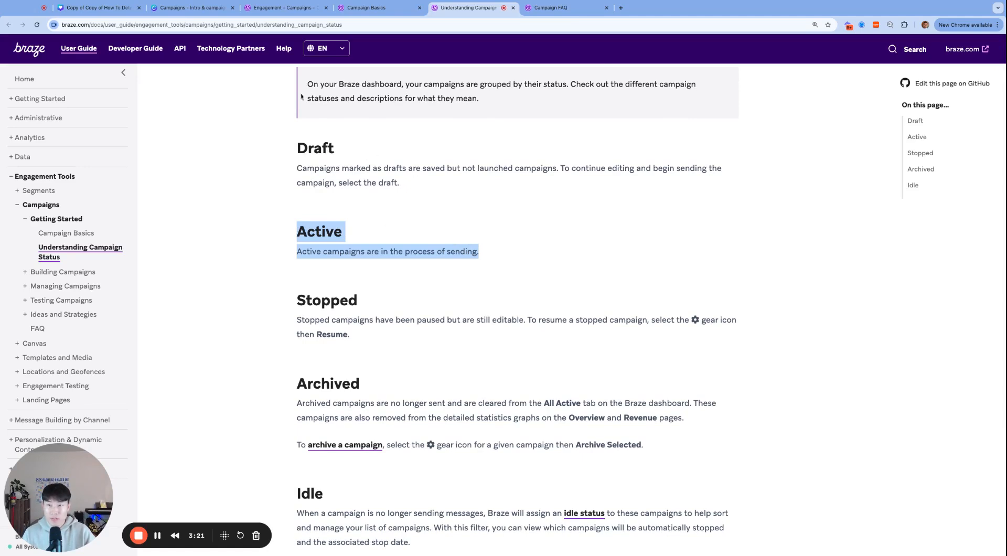
mouse_move(357, 159)
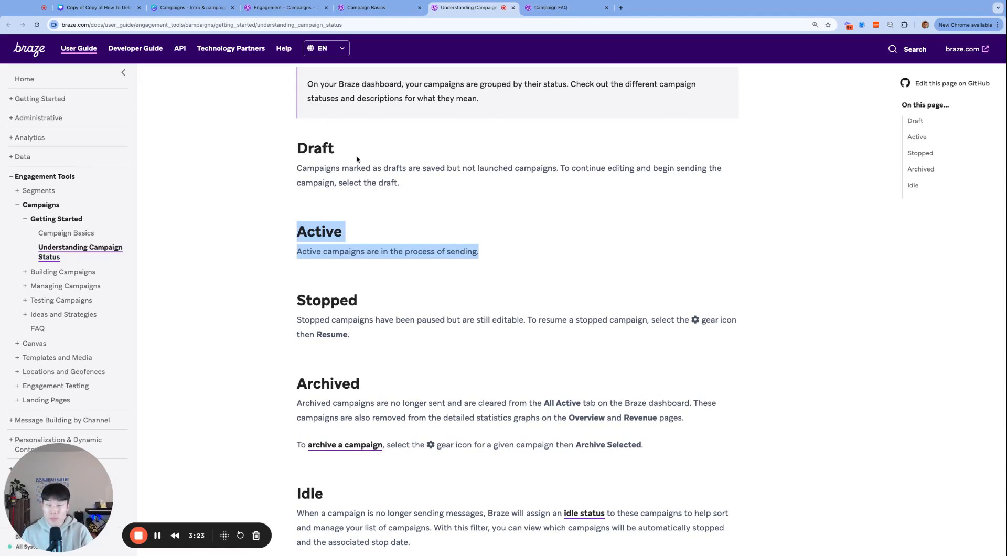
click(282, 8)
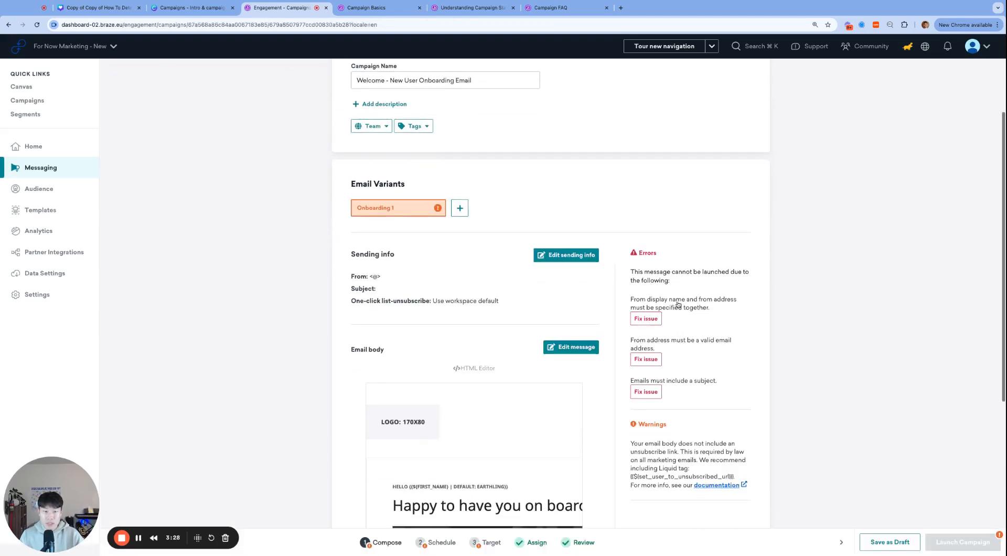
Add the From address and subject, launch the campaign, then return to the campaign status article.
click(565, 255)
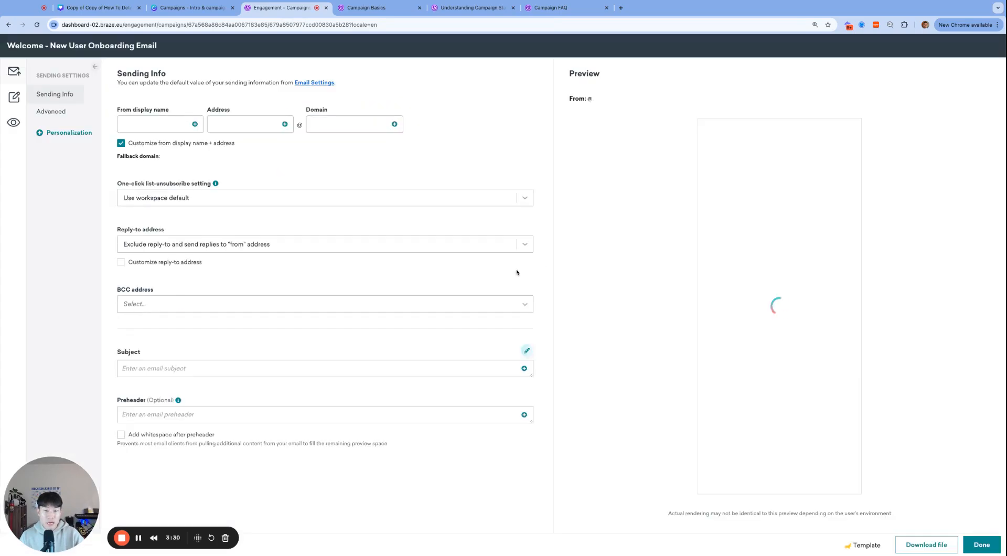
click(981, 545)
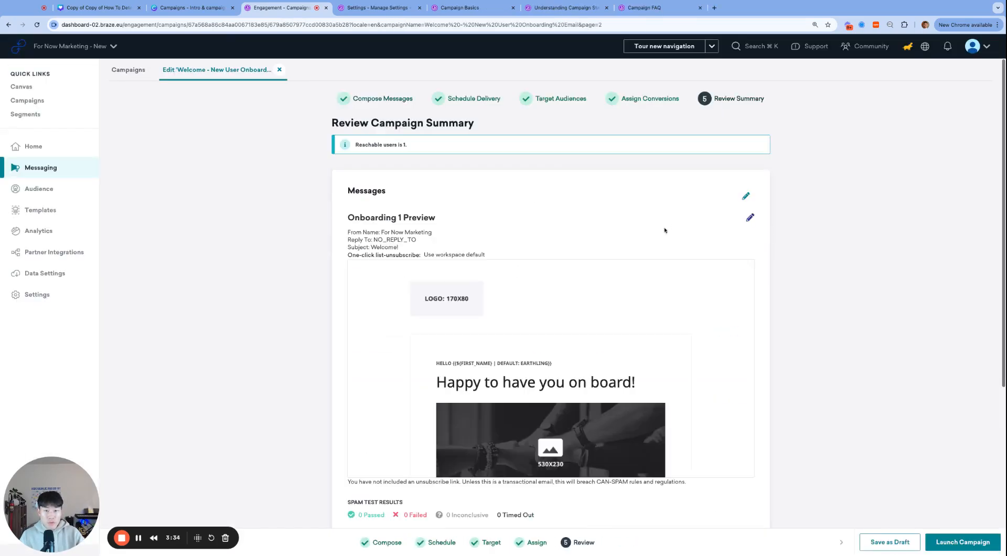
scroll(down, 3)
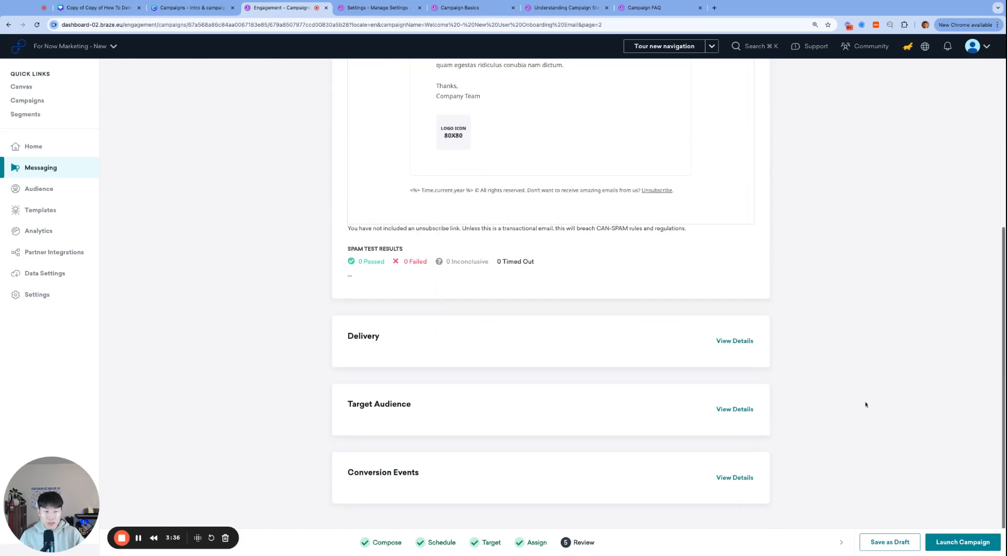
click(889, 543)
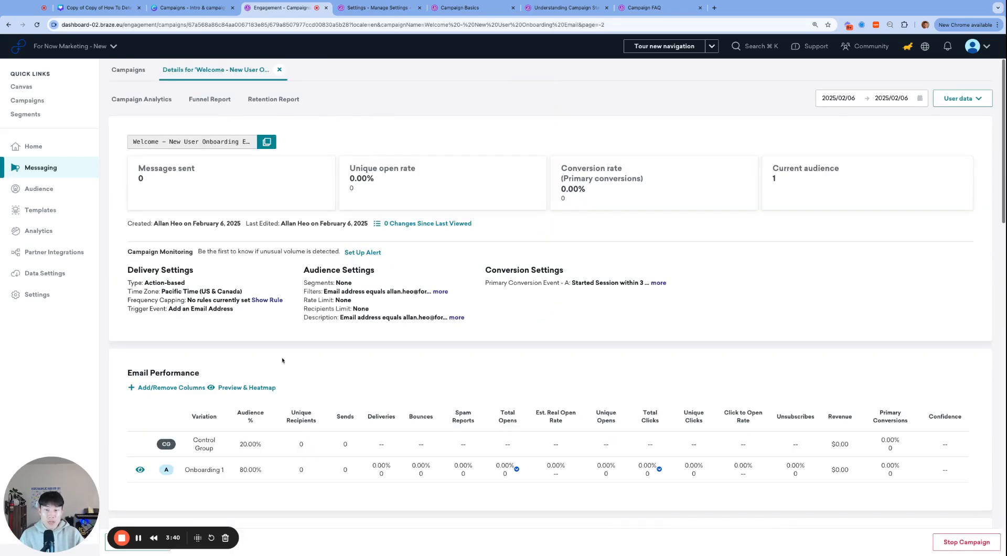
click(128, 69)
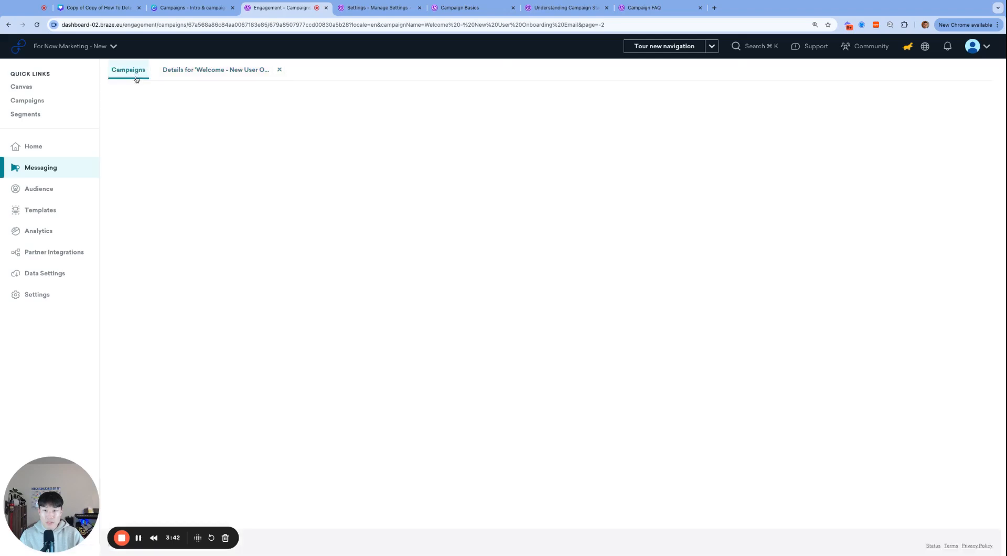
click(128, 70)
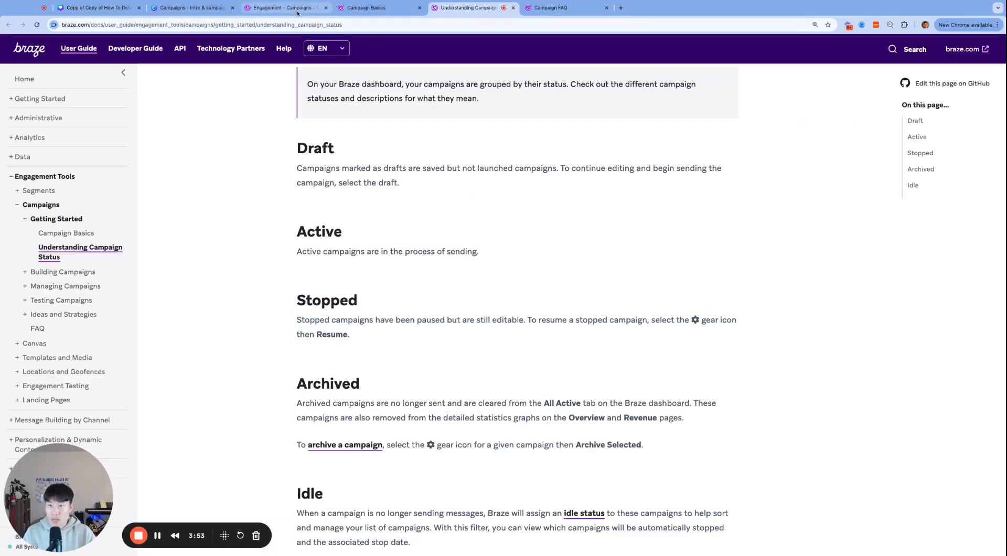
Return to the Braze Campaigns list showing the onboarding email campaign as Active.
click(285, 8)
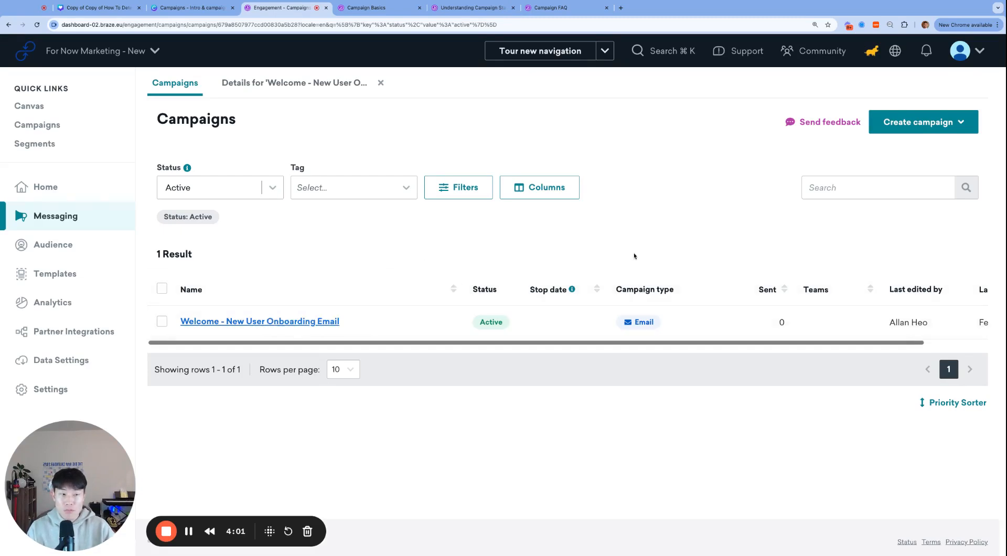
Bring up the stop confirmation for the Welcome onboarding campaign, dismiss it, and reopen the row actions.
click(970, 323)
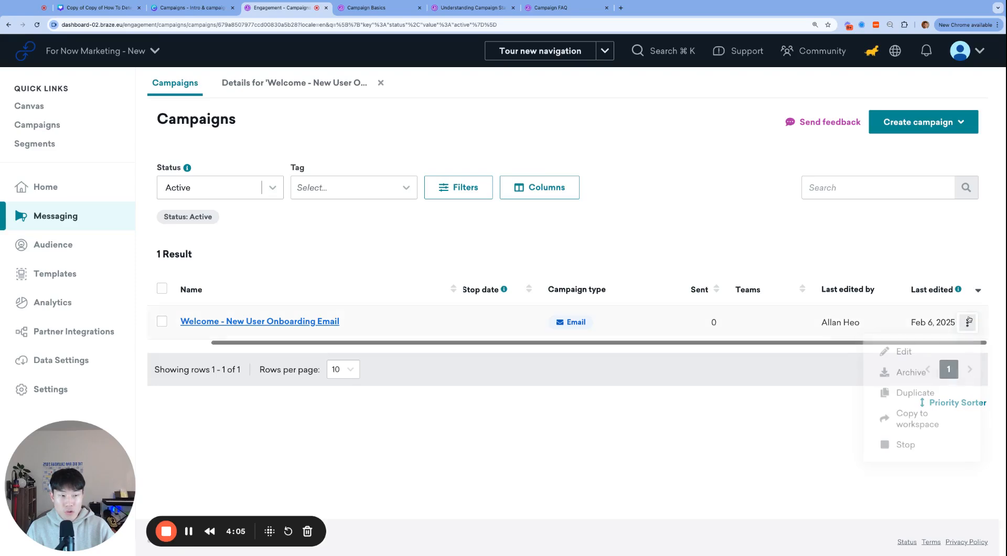
click(905, 445)
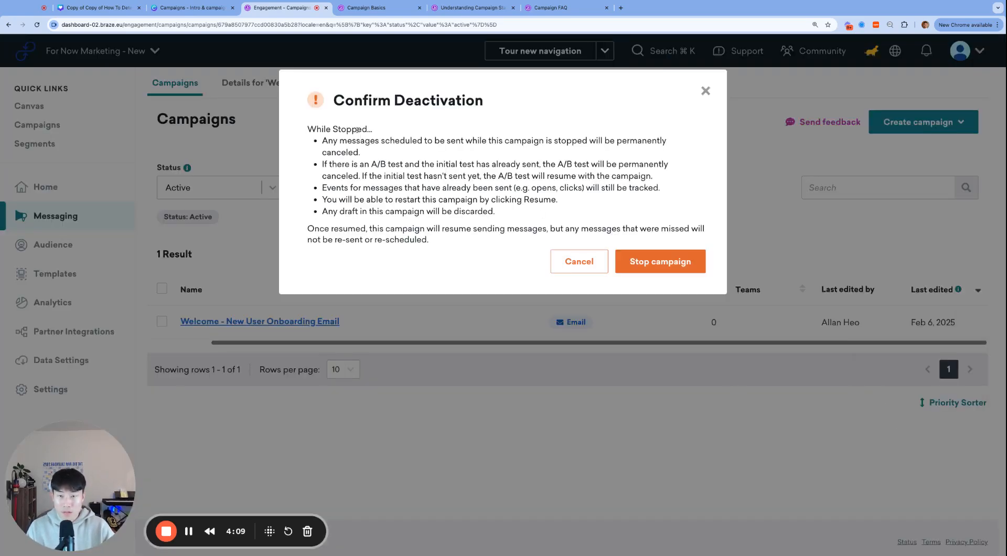
mouse_move(412, 150)
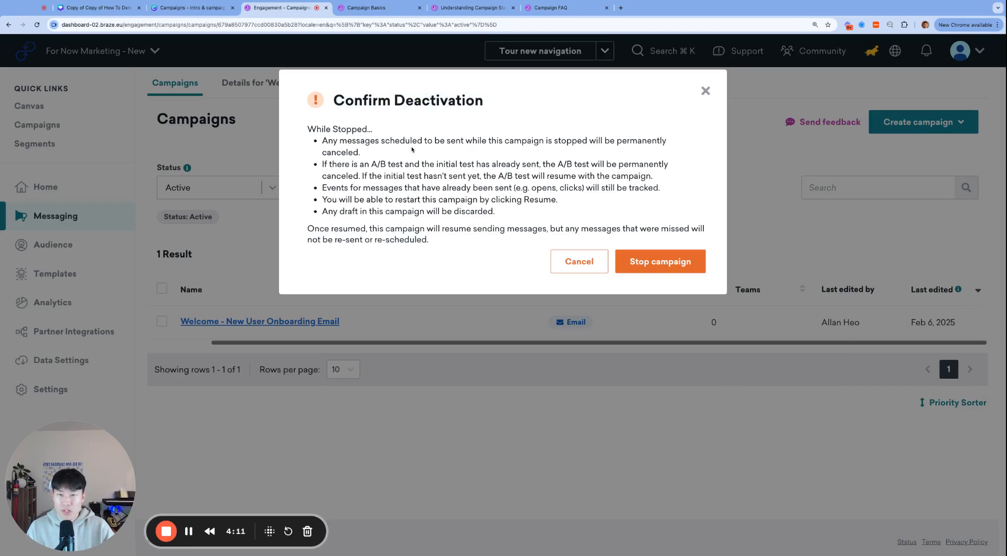
drag(307, 128, 360, 152)
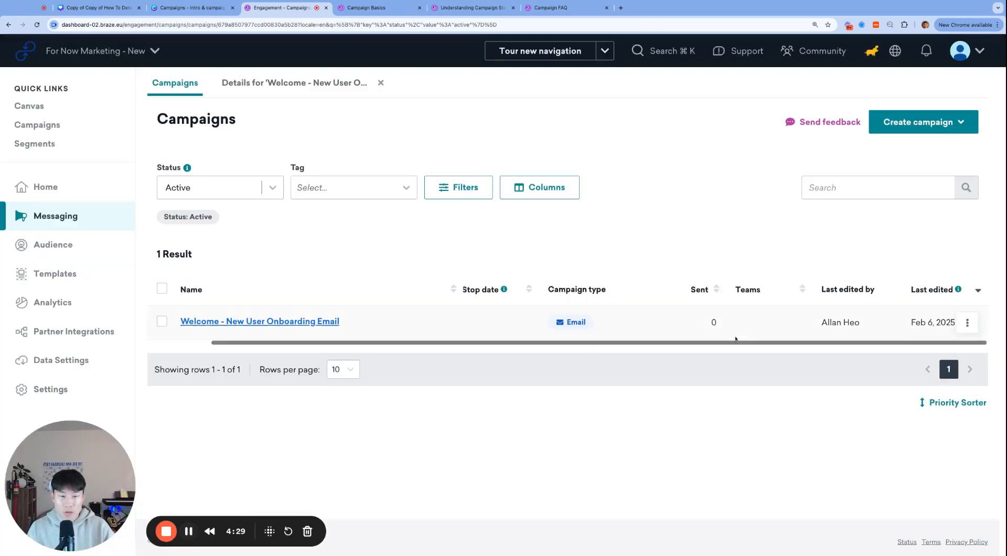
click(968, 322)
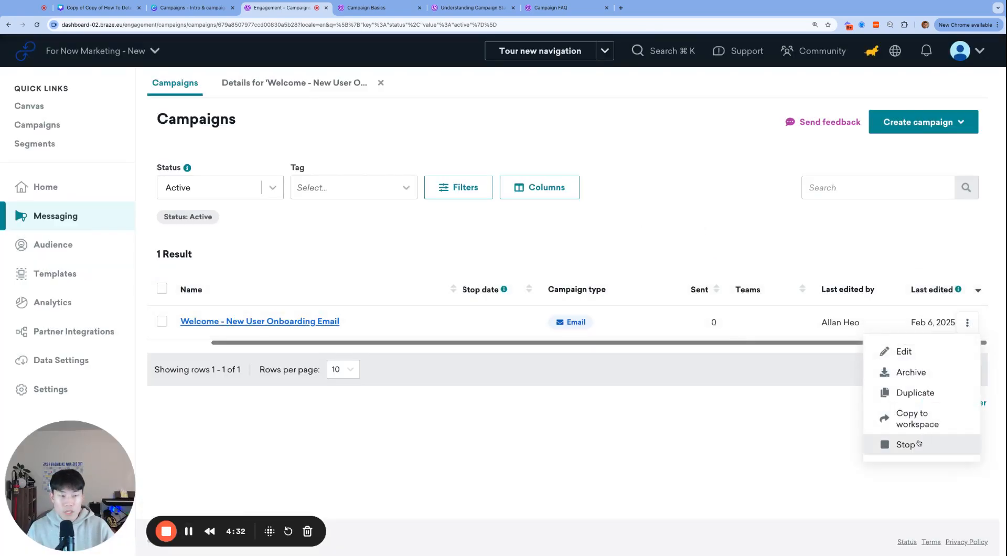
Choose Stop again to show the Confirm Deactivation dialog for the Welcome campaign.
click(906, 445)
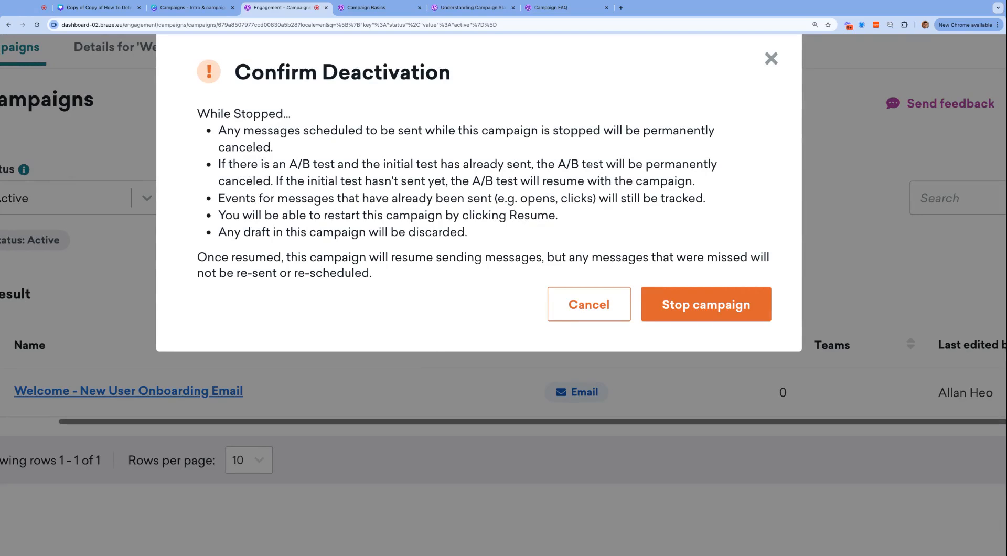
drag(273, 180, 353, 180)
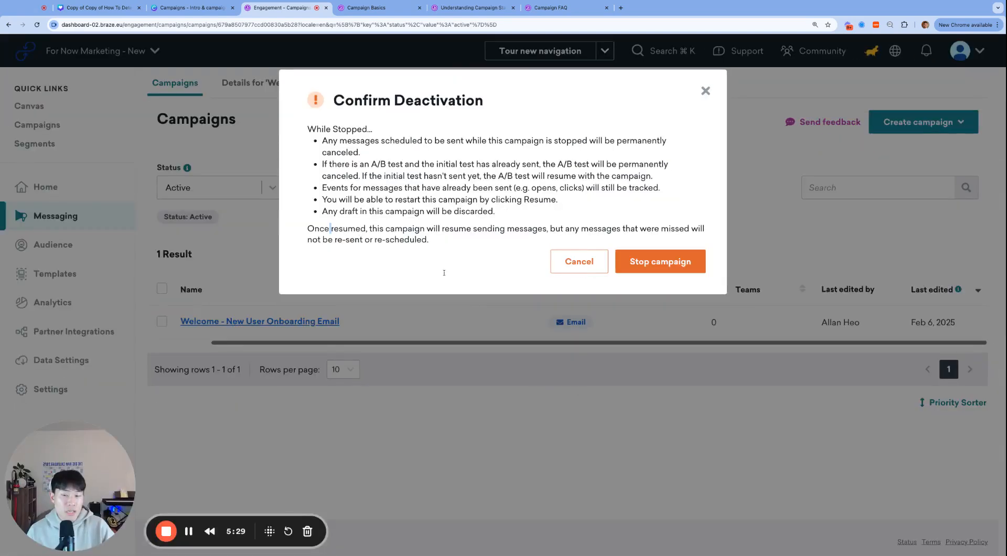
mouse_move(454, 279)
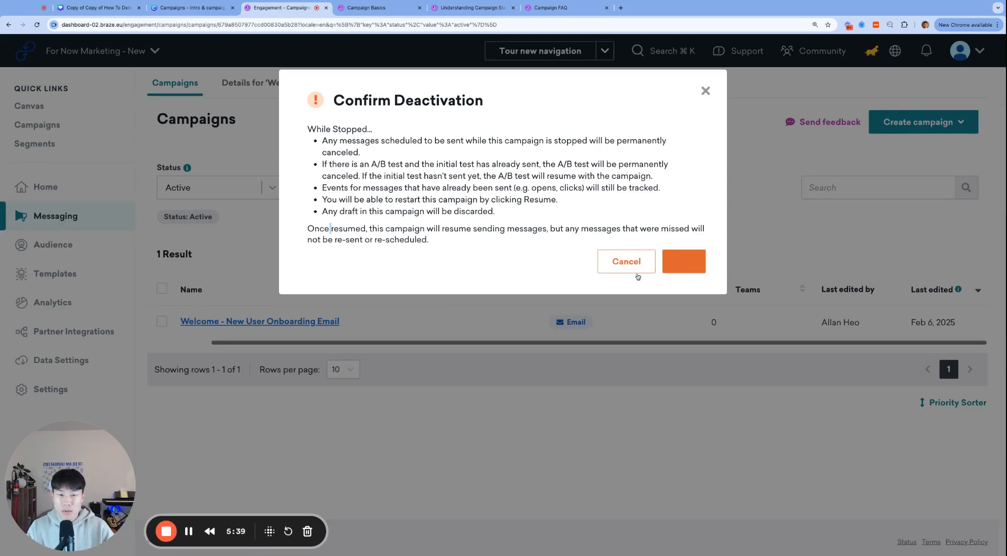
Confirm stopping the Welcome campaign and switch the Status filter to All to see it as Stopped.
click(683, 261)
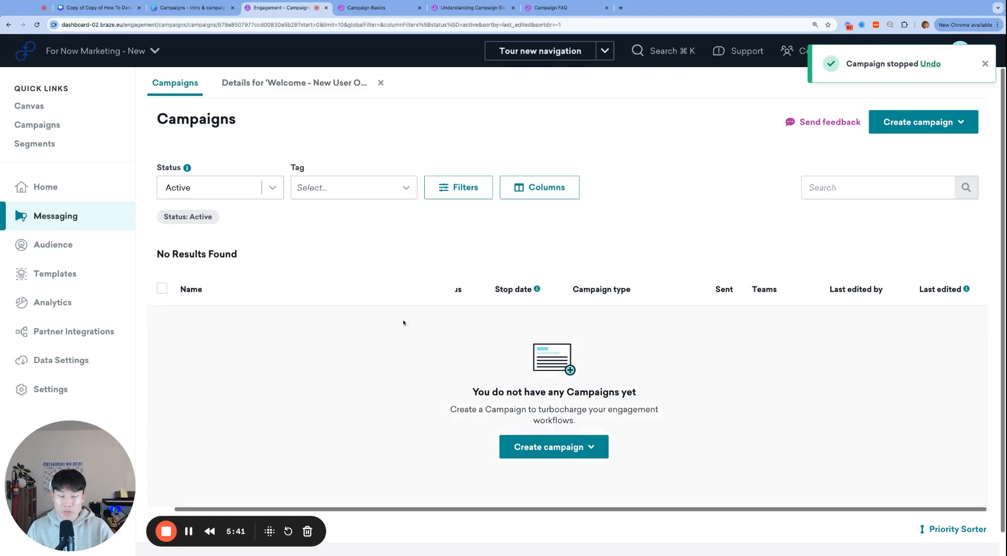
click(218, 187)
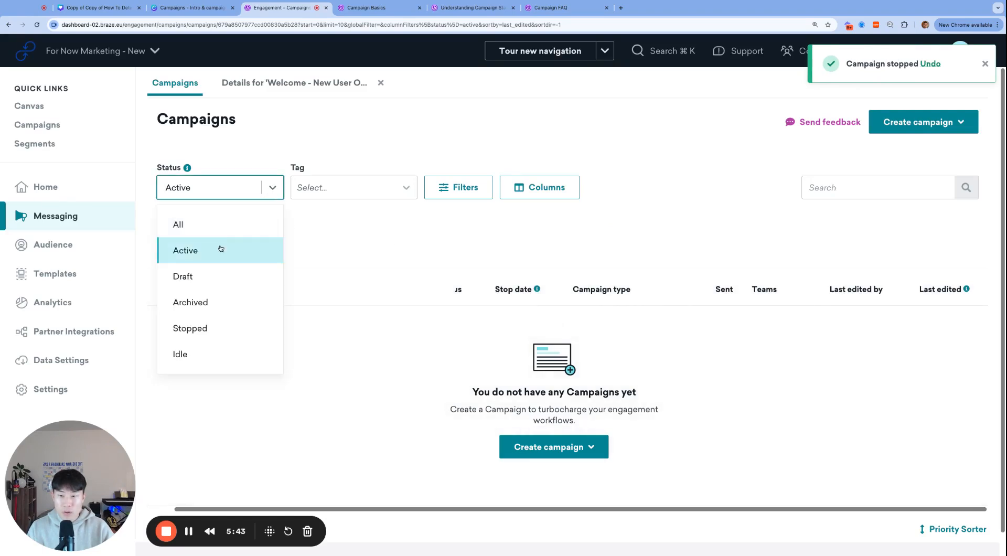
click(179, 225)
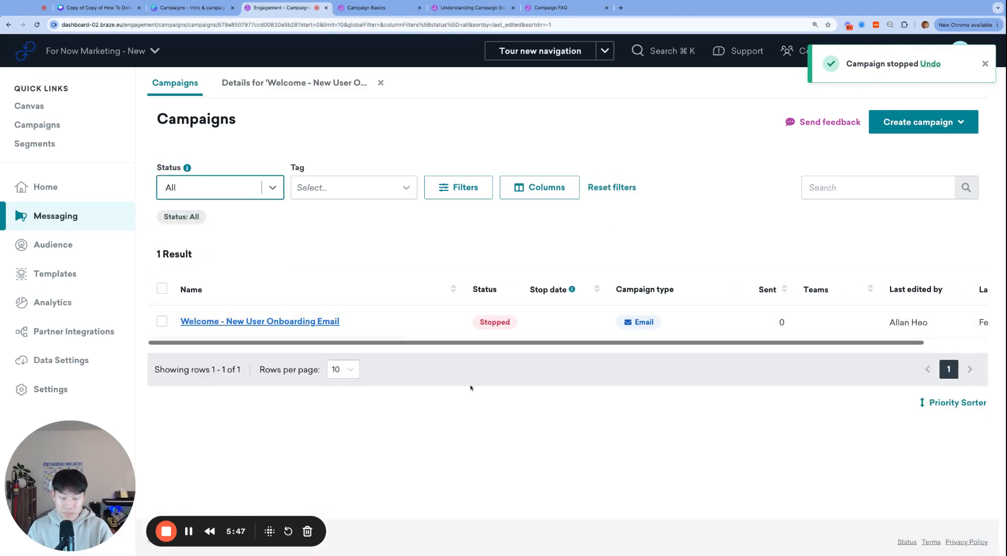
click(473, 8)
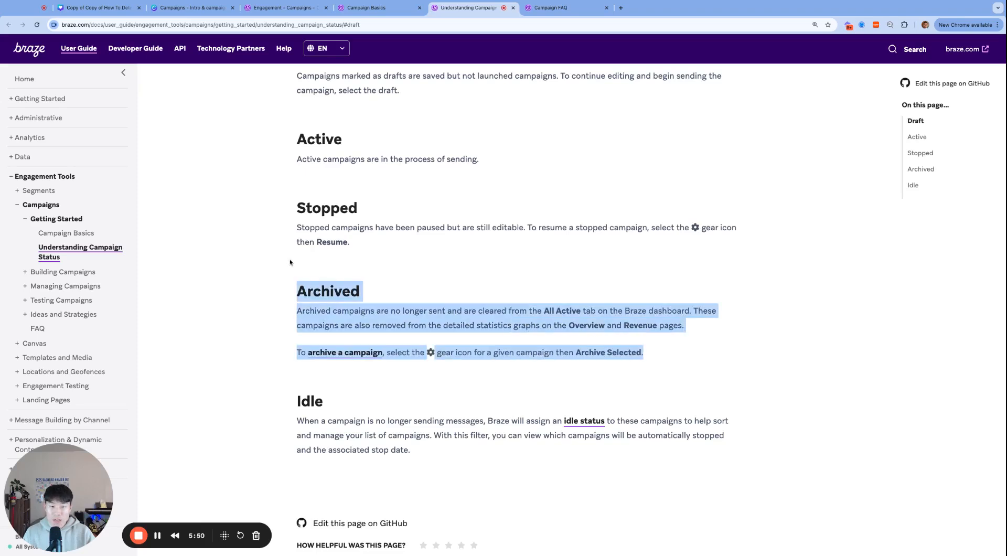
Archive the Welcome onboarding campaign from the all-status list and confirm the archive.
click(286, 7)
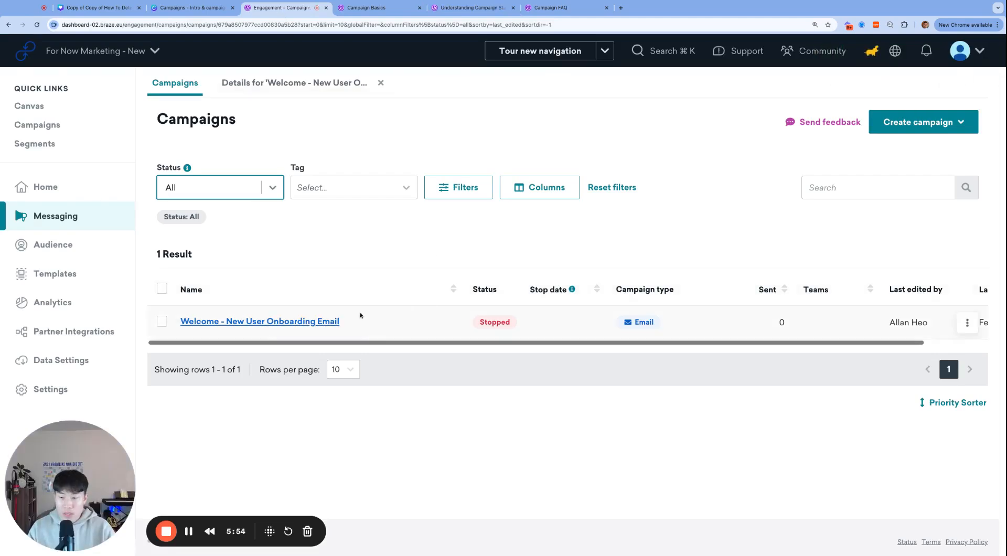
mouse_move(585, 328)
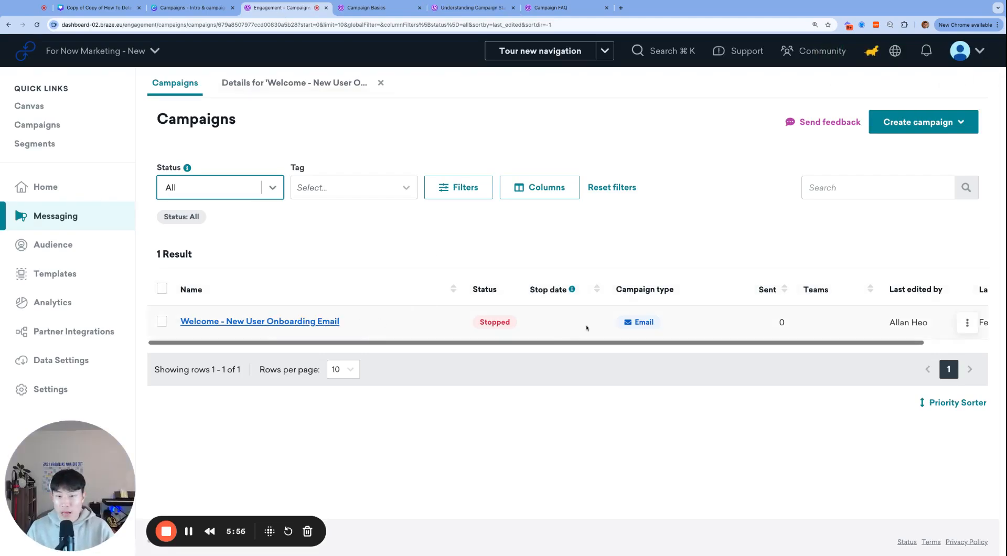
click(219, 187)
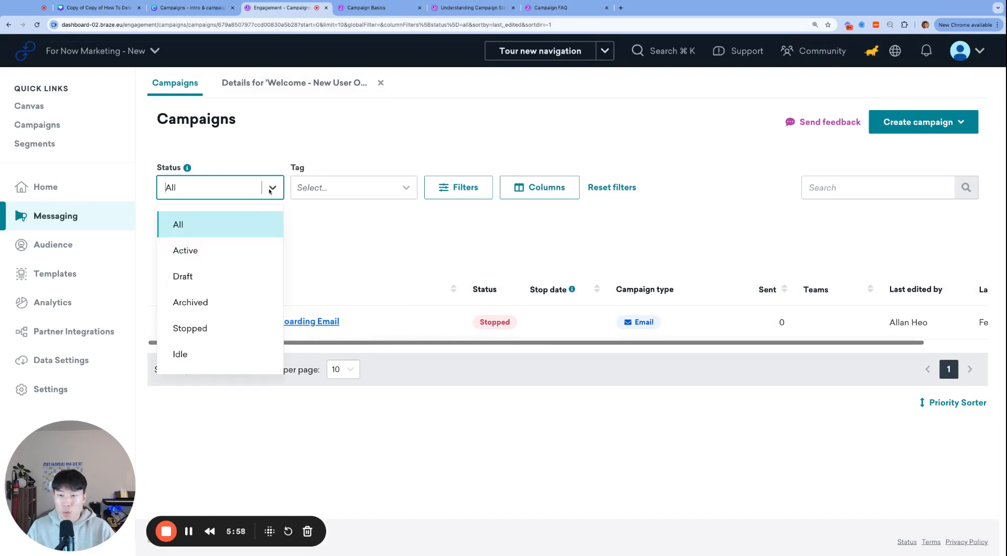
mouse_move(239, 250)
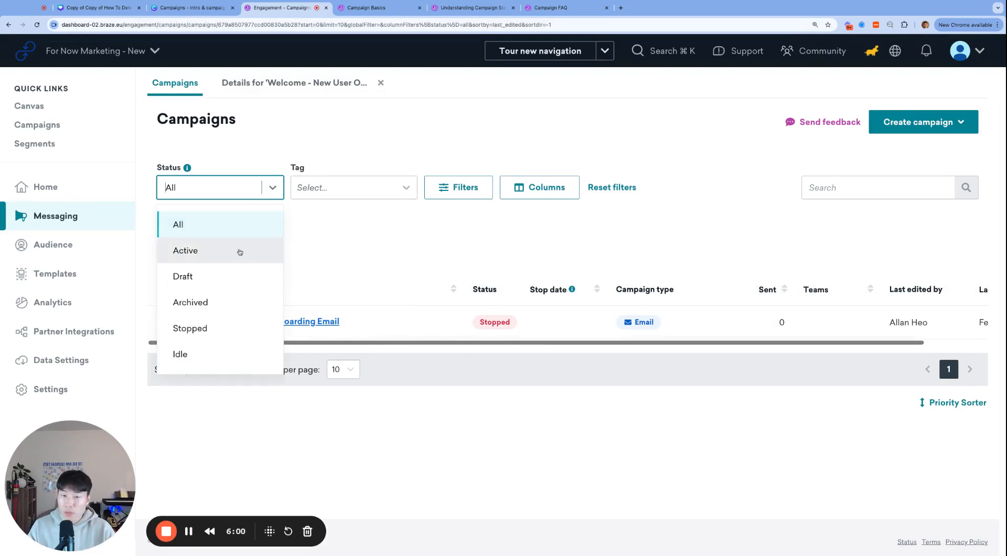
click(179, 225)
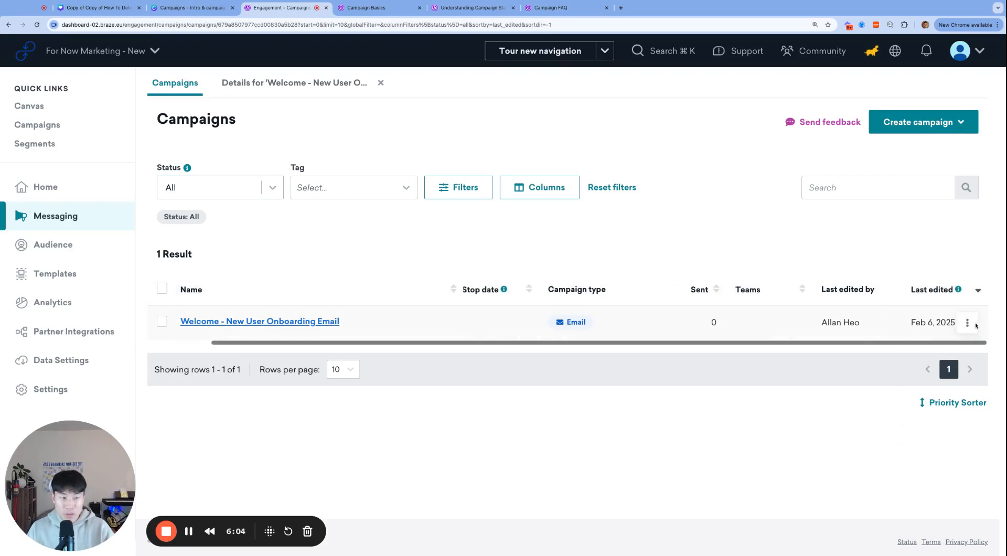
click(967, 322)
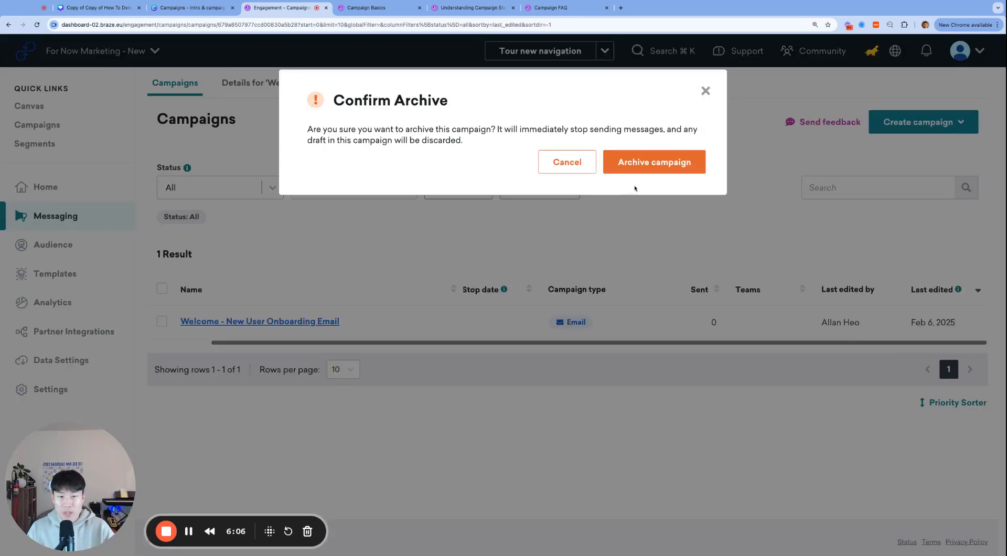
click(654, 162)
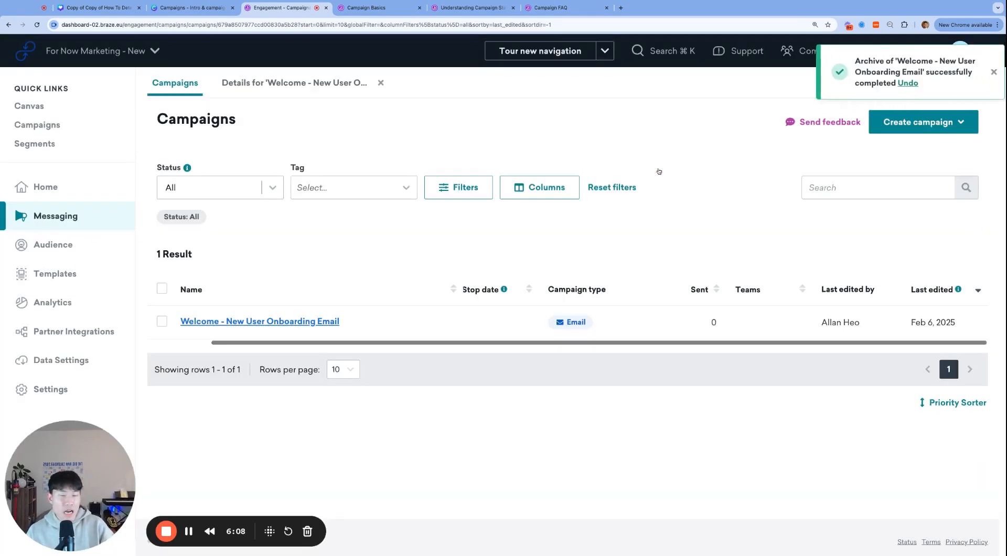
mouse_move(282, 221)
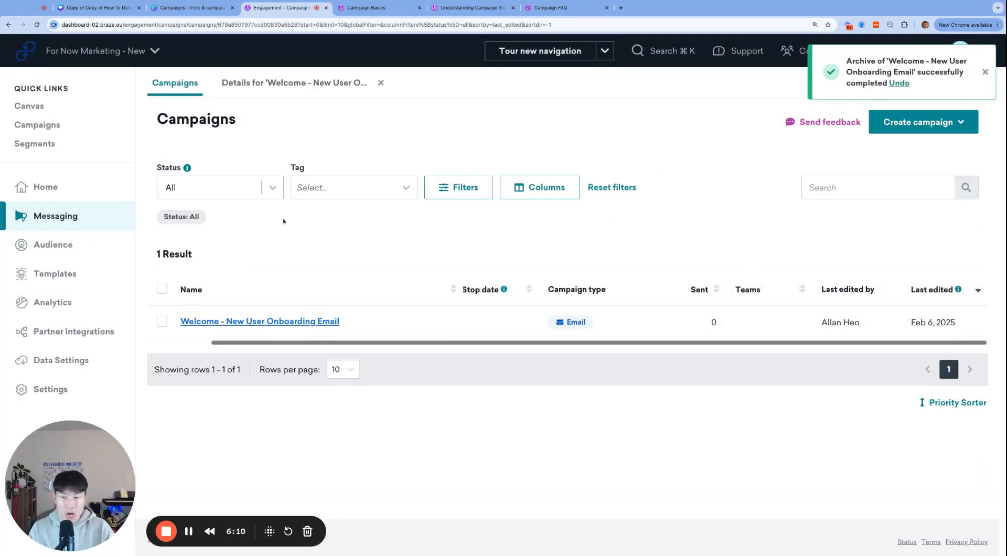
Filter the list to Archived campaigns to see the Welcome campaign, then return to the status documentation.
click(220, 187)
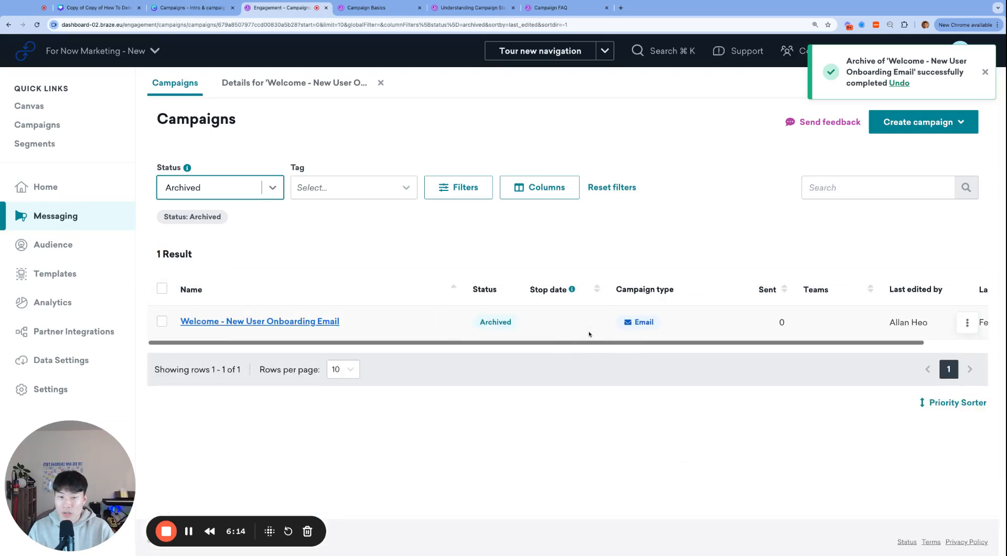
mouse_move(492, 313)
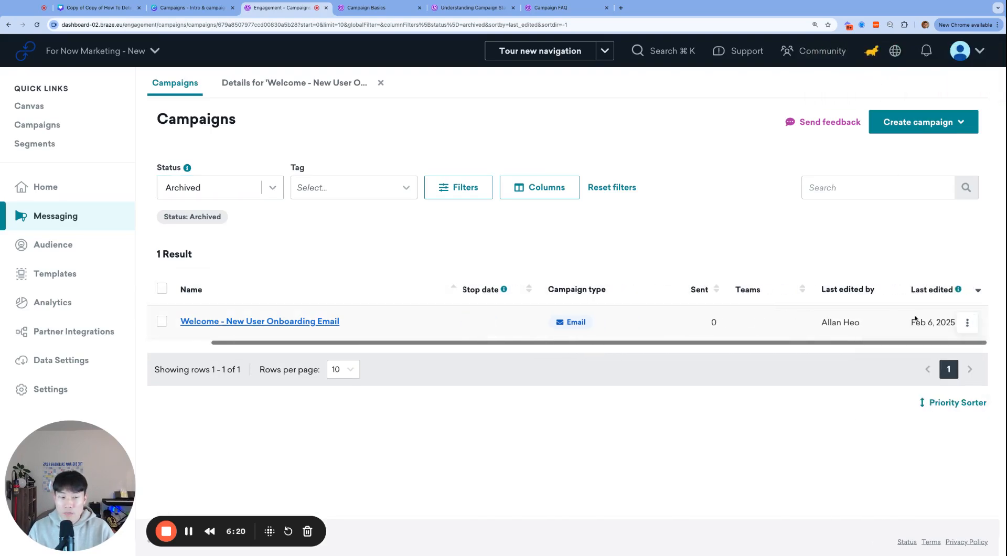
click(967, 322)
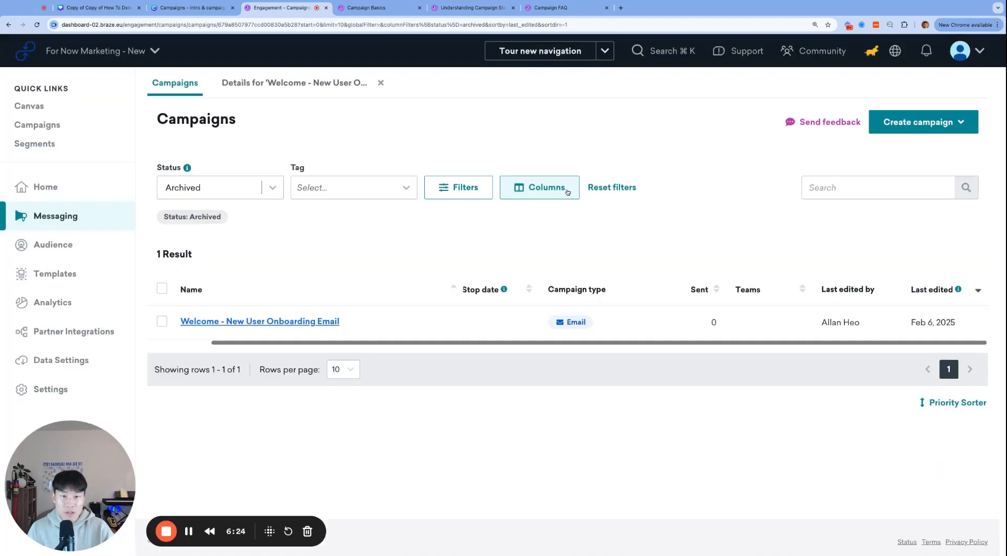
click(472, 8)
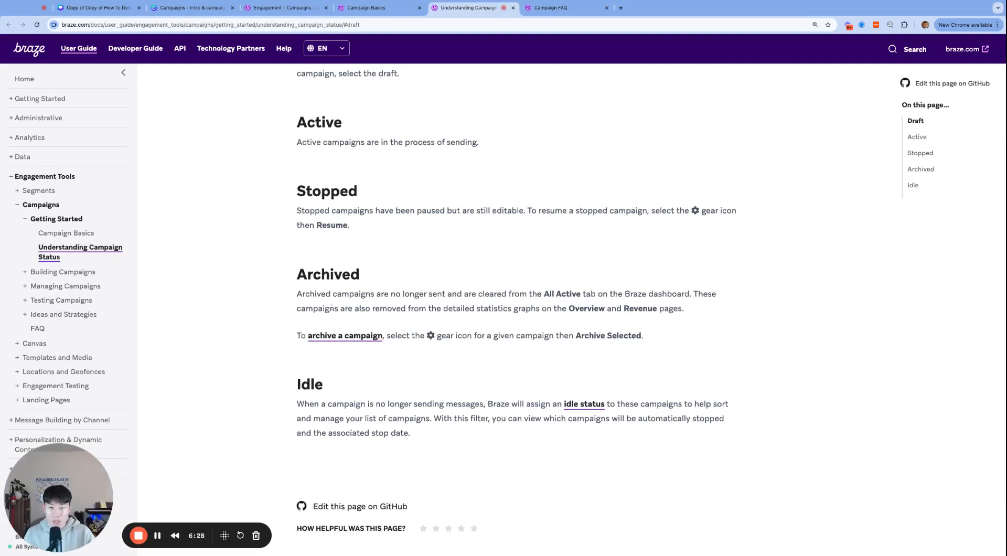
drag(313, 309, 517, 308)
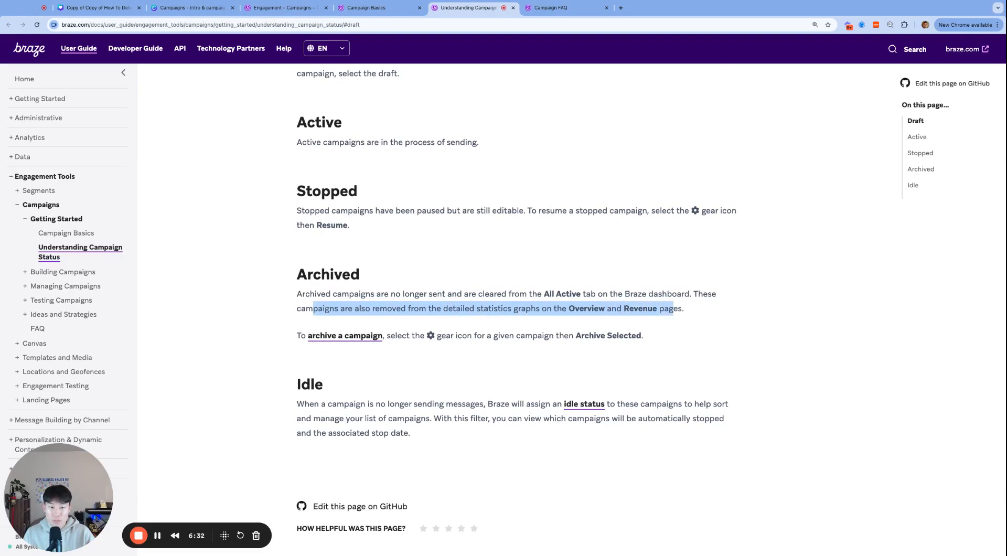
click(584, 300)
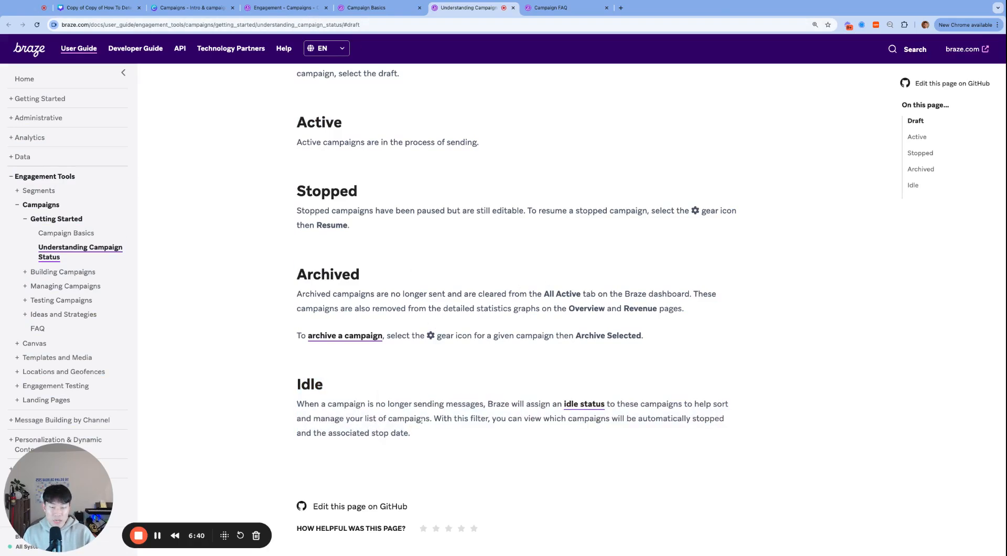
Back in Braze, show campaigns of every status and open the Welcome campaign's details to resume it.
click(285, 7)
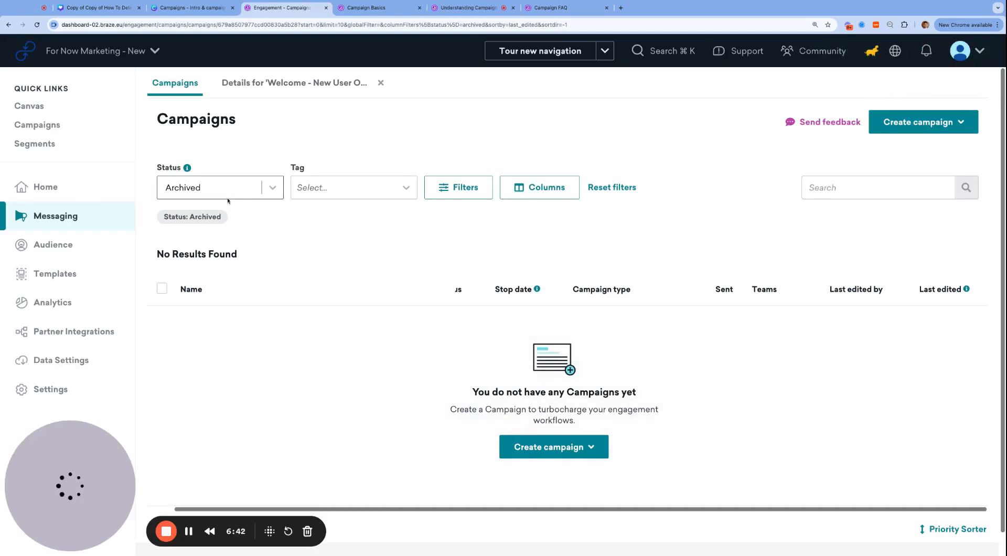
click(219, 187)
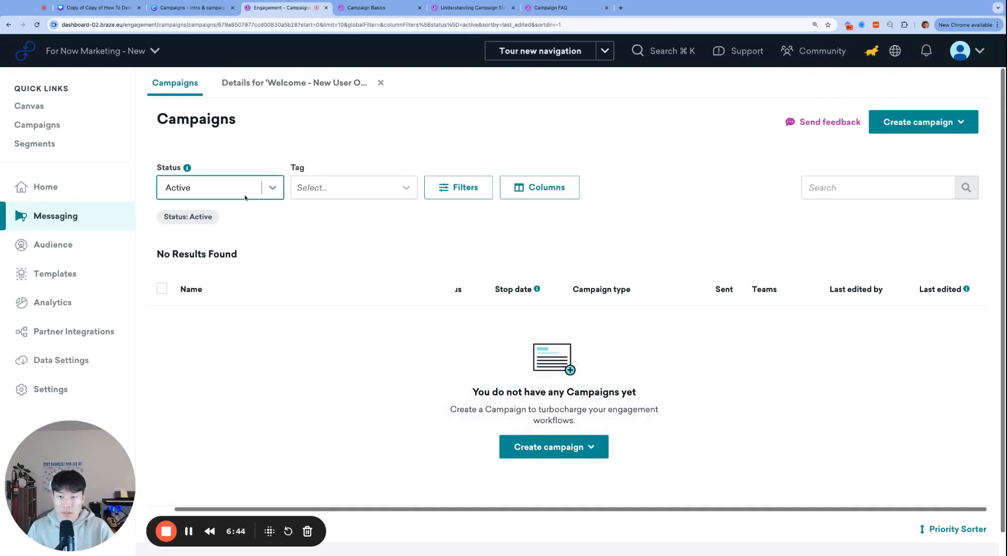
click(221, 187)
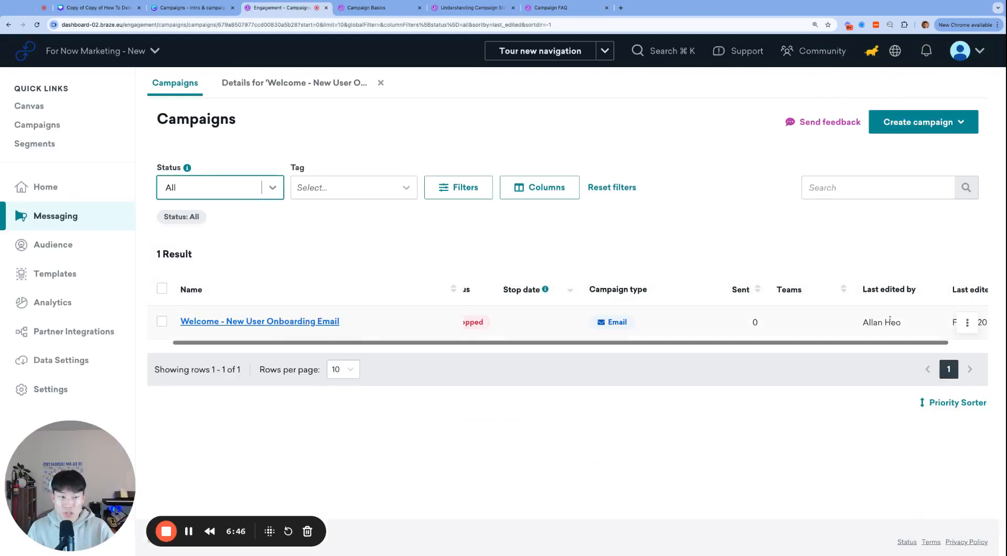
click(968, 322)
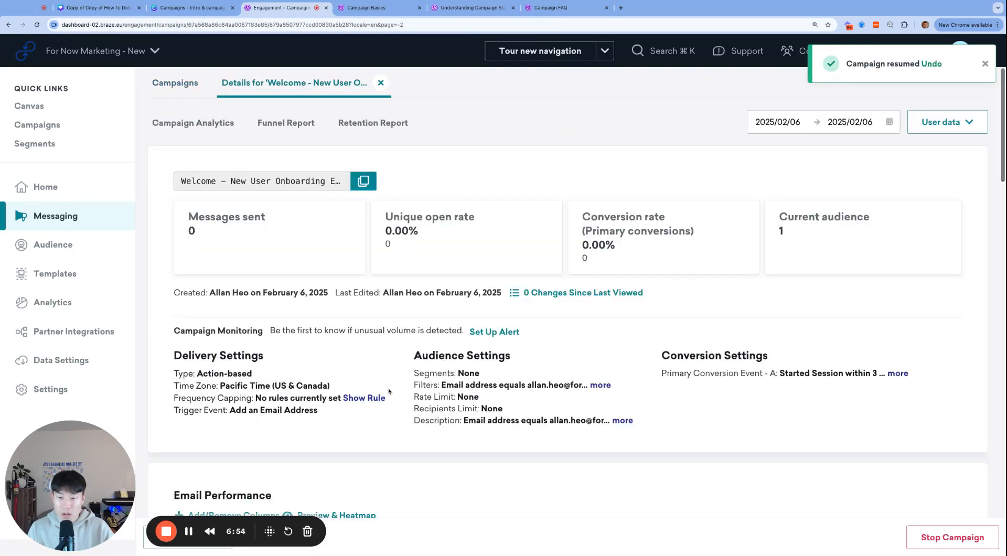
Enable an End Time of February 6, 2025 at 6:05 PM and confirm updating the active campaign.
scroll(down, 3)
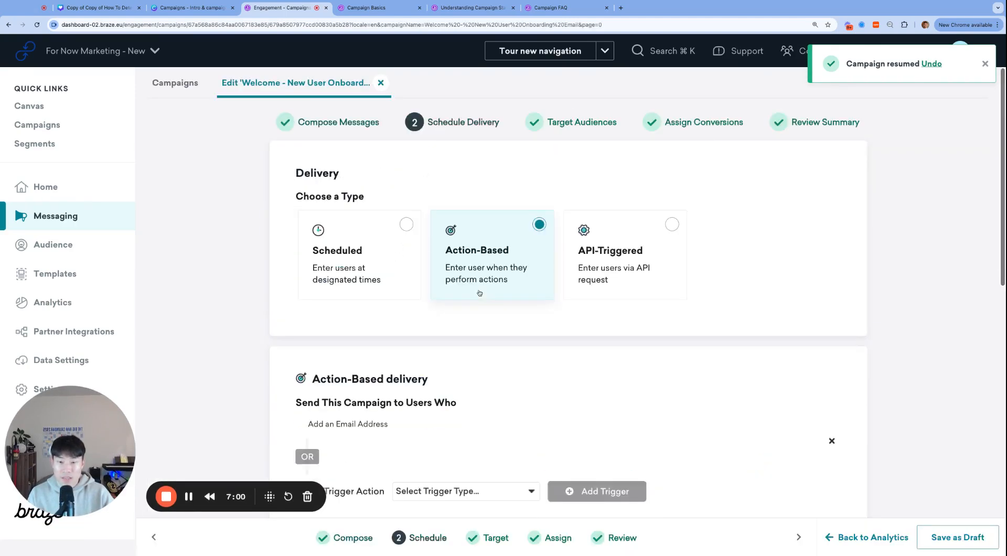
scroll(down, 3)
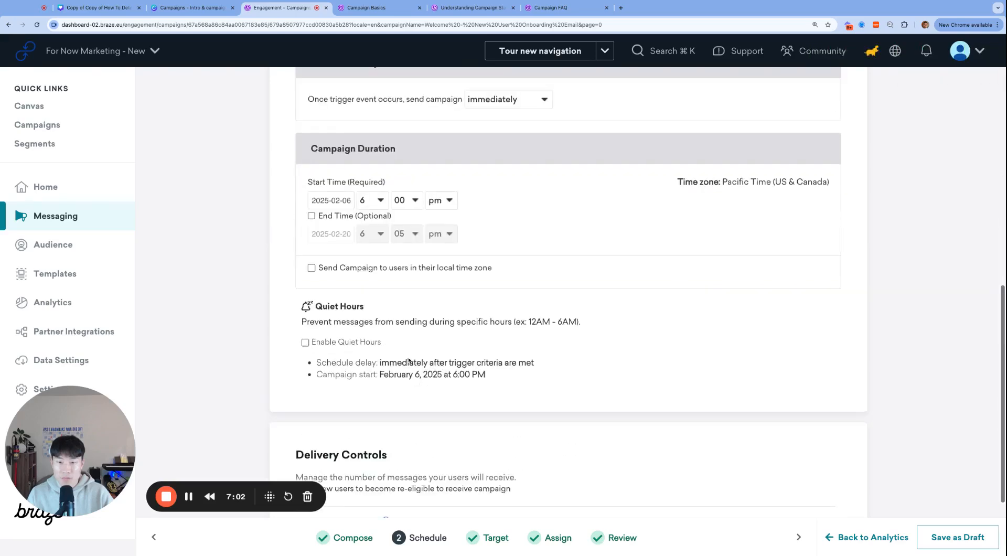
click(312, 217)
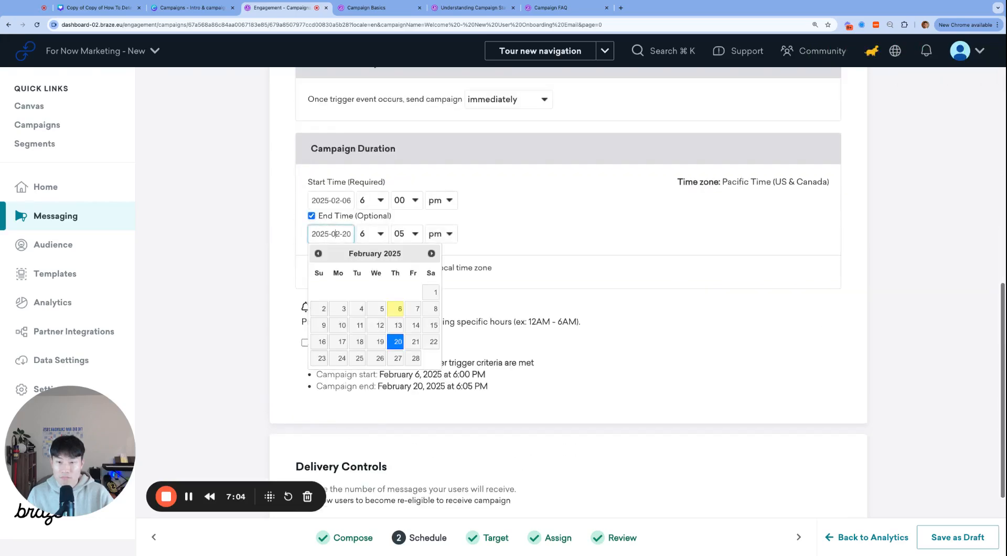
click(400, 308)
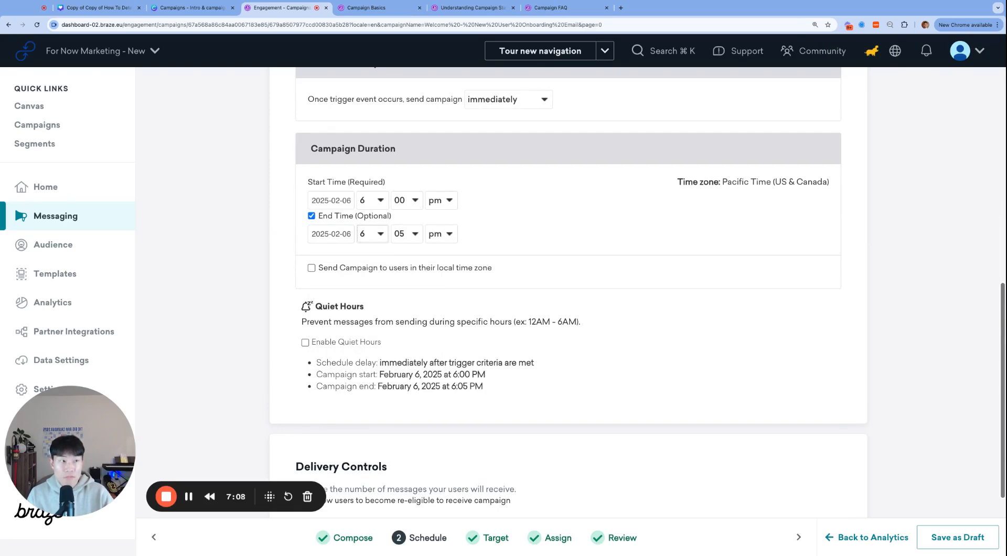
scroll(down, 3)
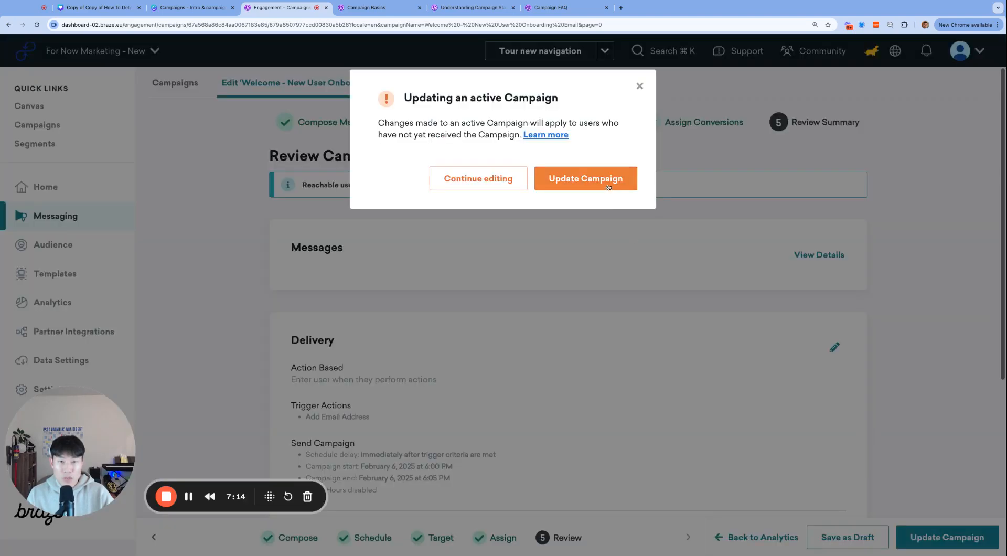
click(584, 178)
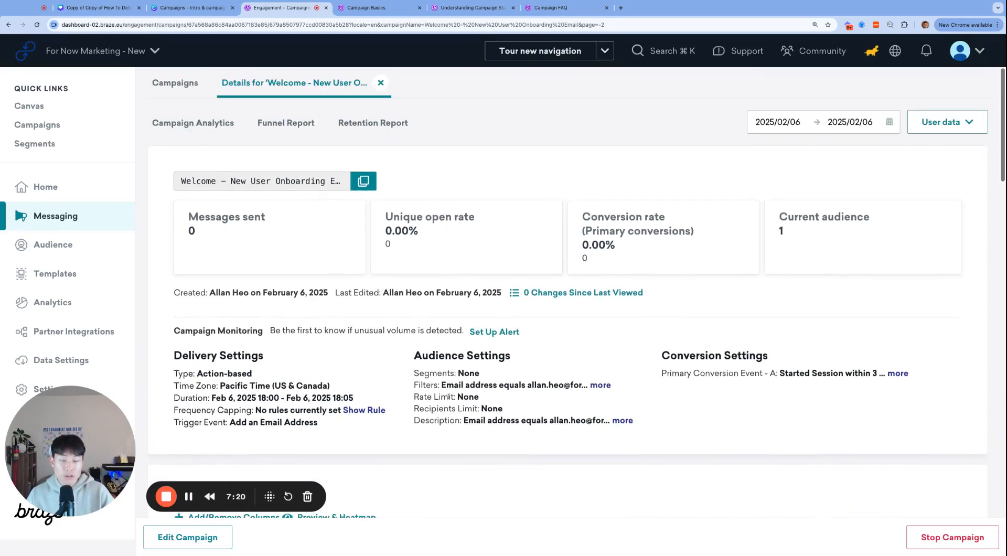
Return to the Active campaigns list showing the Welcome email as Idle, then view the idle campaigns article.
click(174, 82)
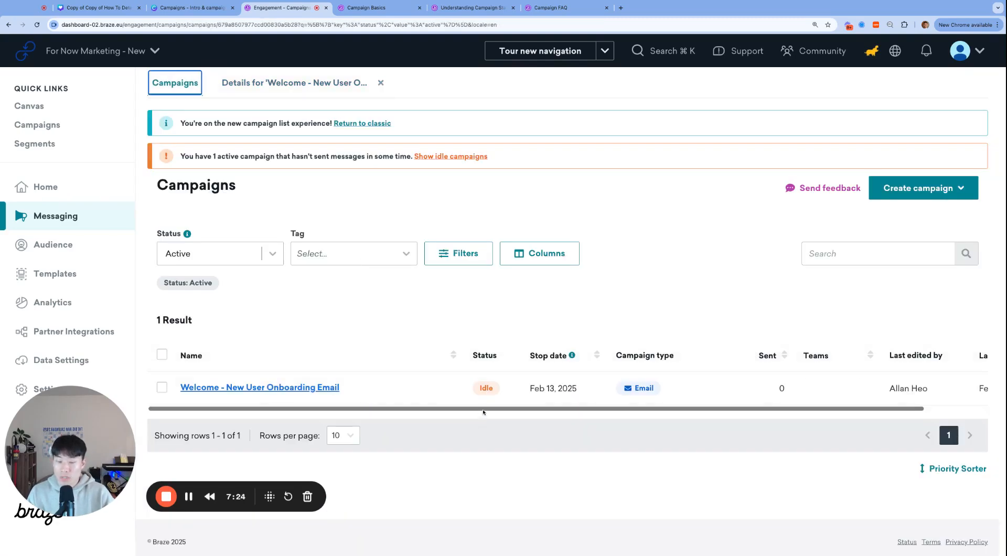
mouse_move(460, 445)
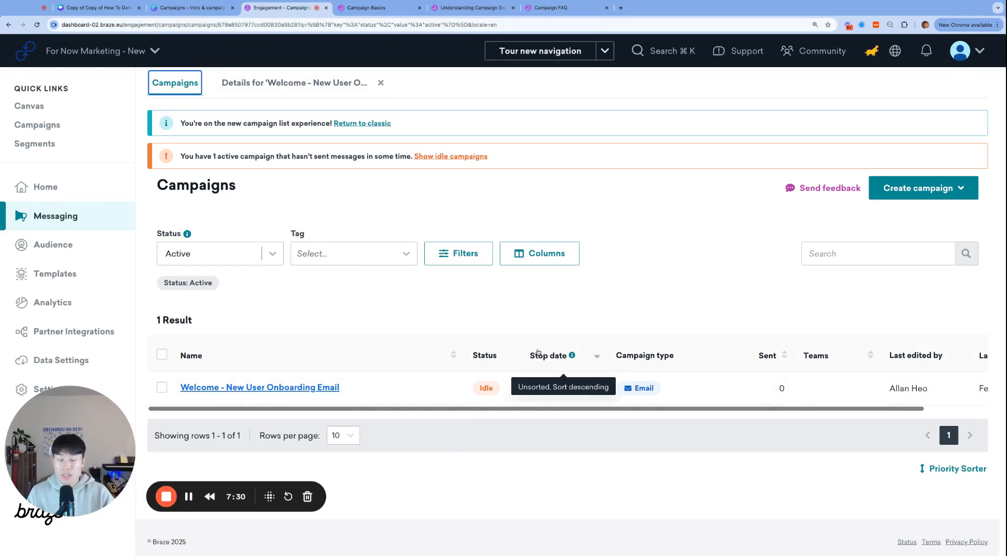
mouse_move(442, 309)
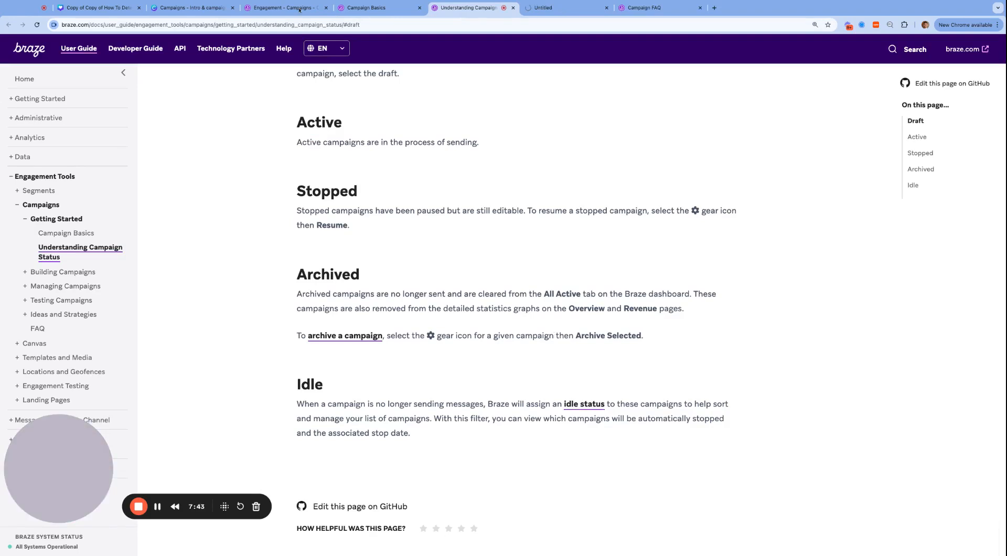
click(285, 7)
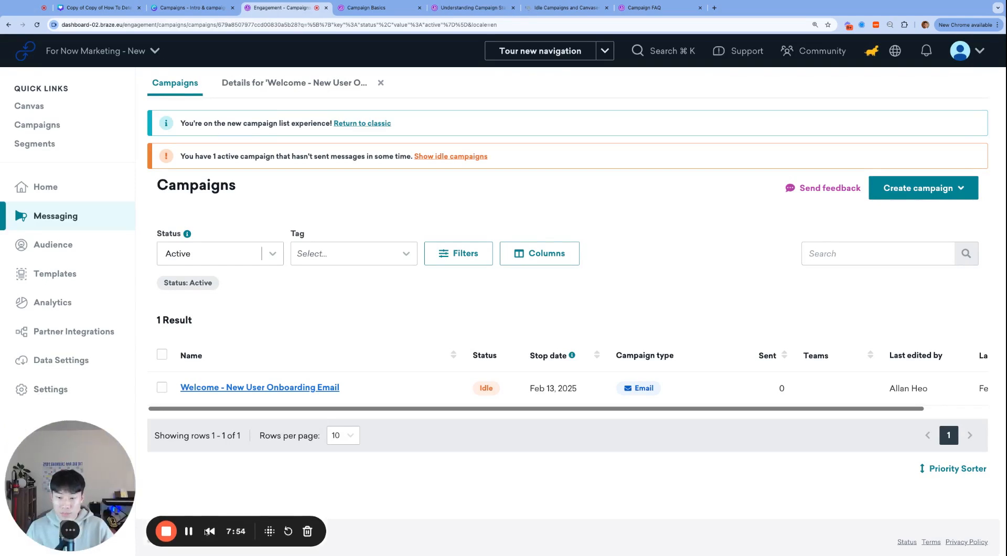
mouse_move(584, 222)
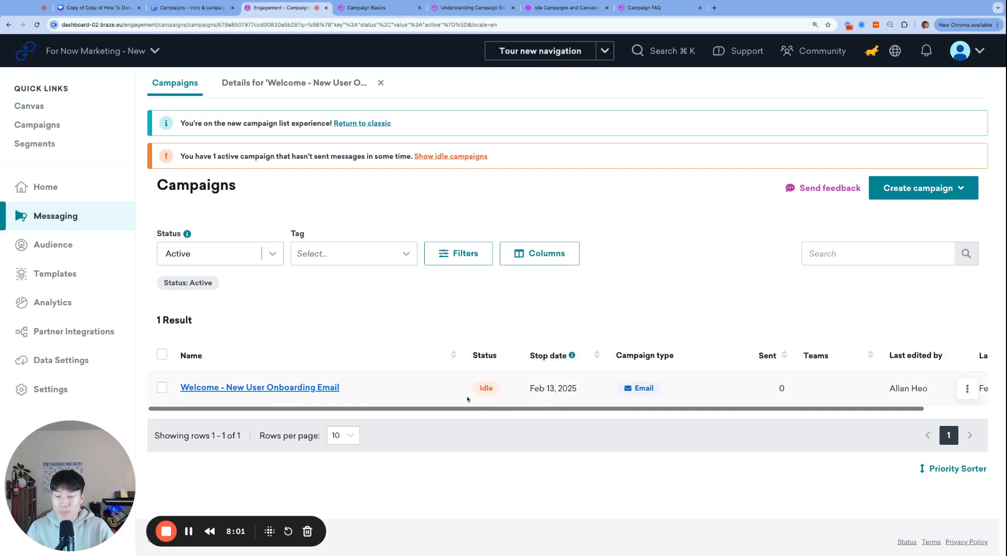
mouse_move(506, 398)
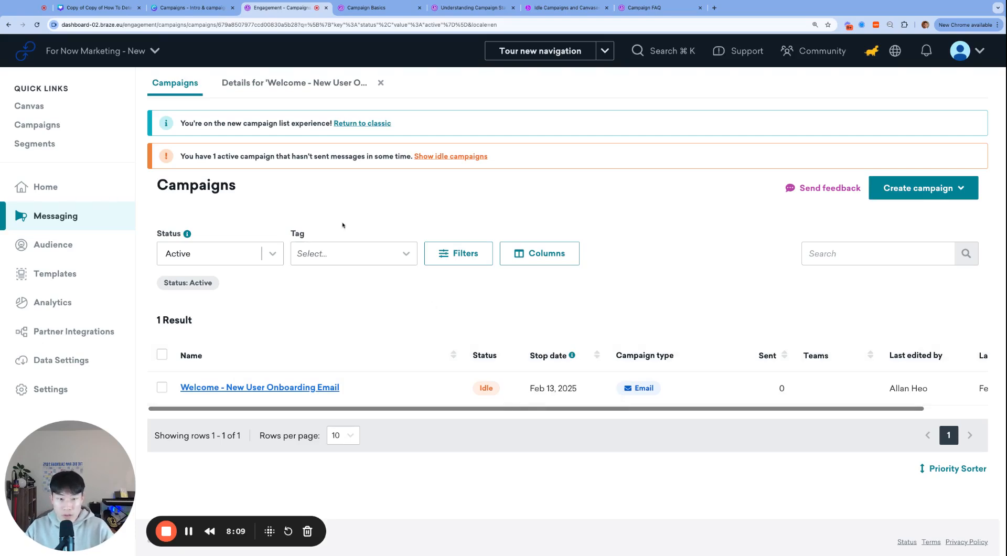
mouse_move(619, 394)
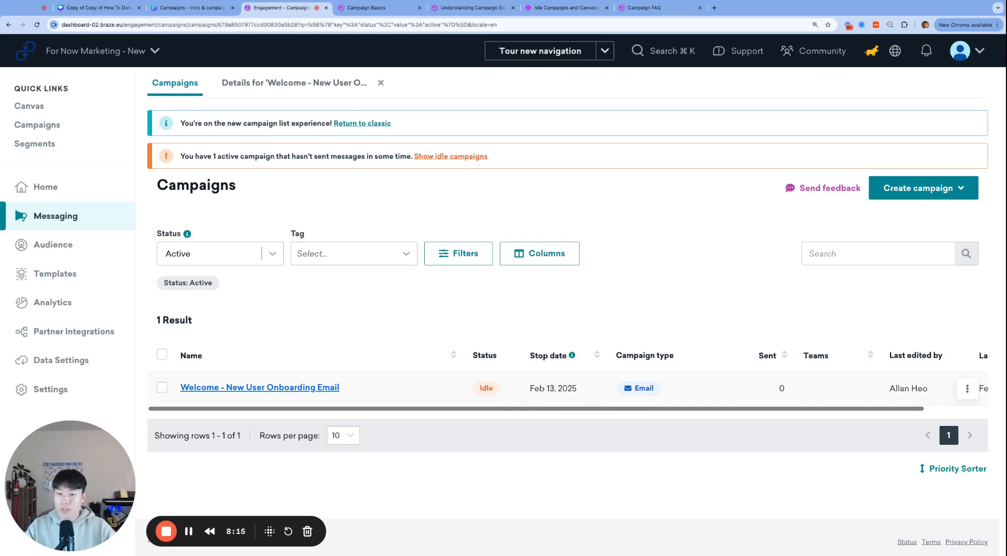
mouse_move(453, 354)
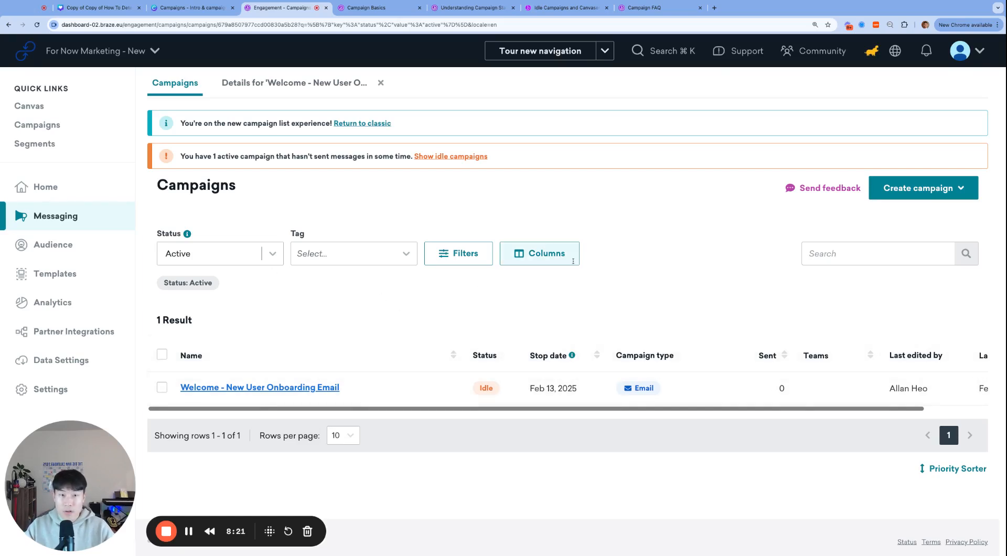
click(565, 8)
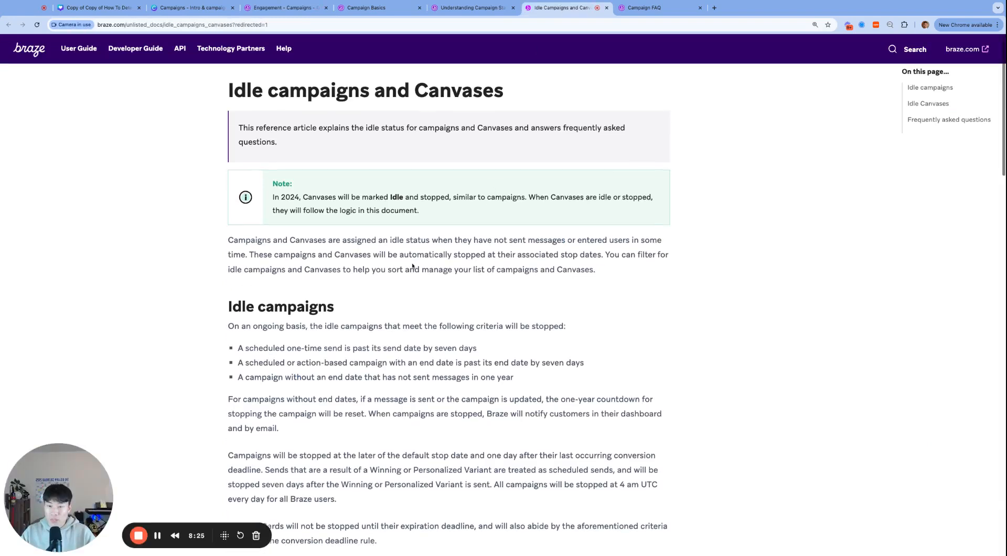
scroll(down, 3)
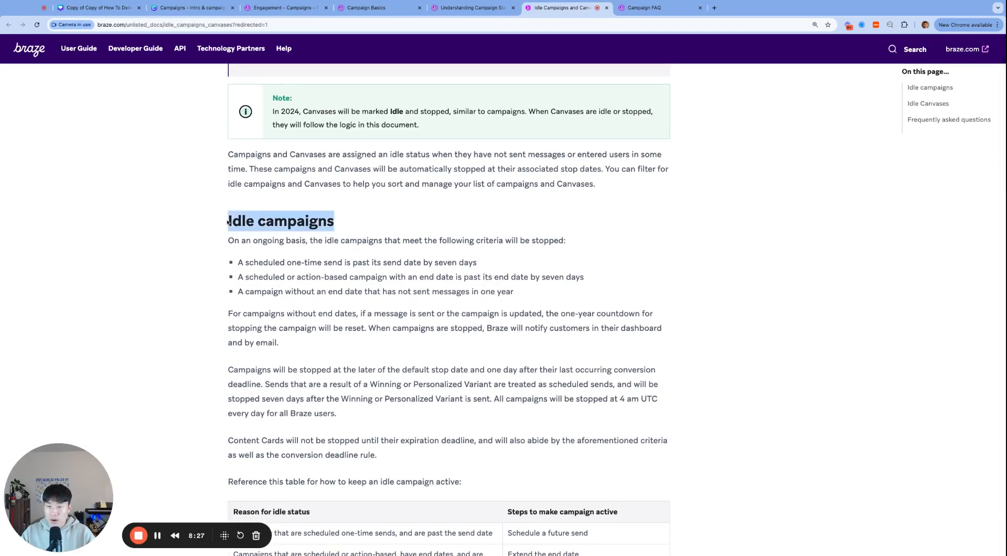
drag(227, 221, 513, 292)
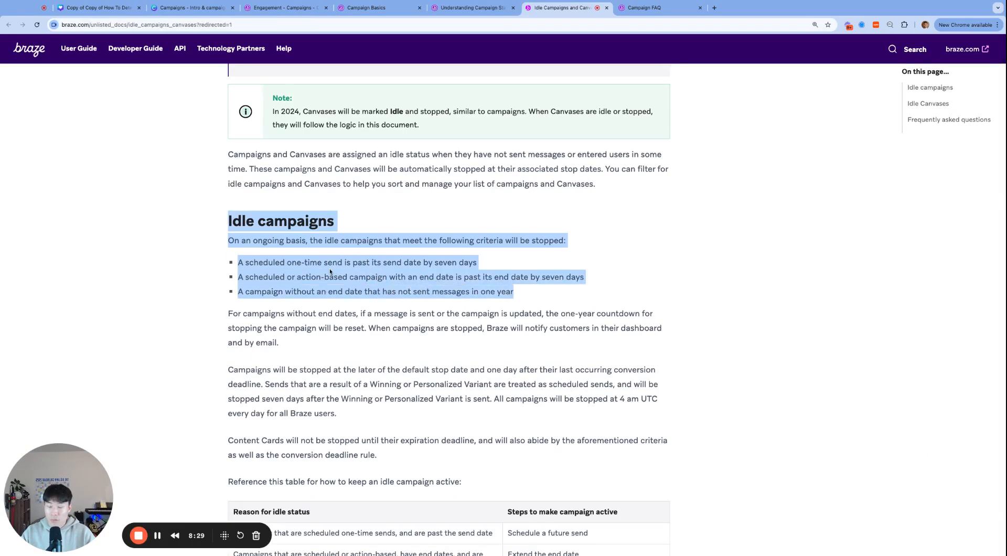
scroll(down, 3)
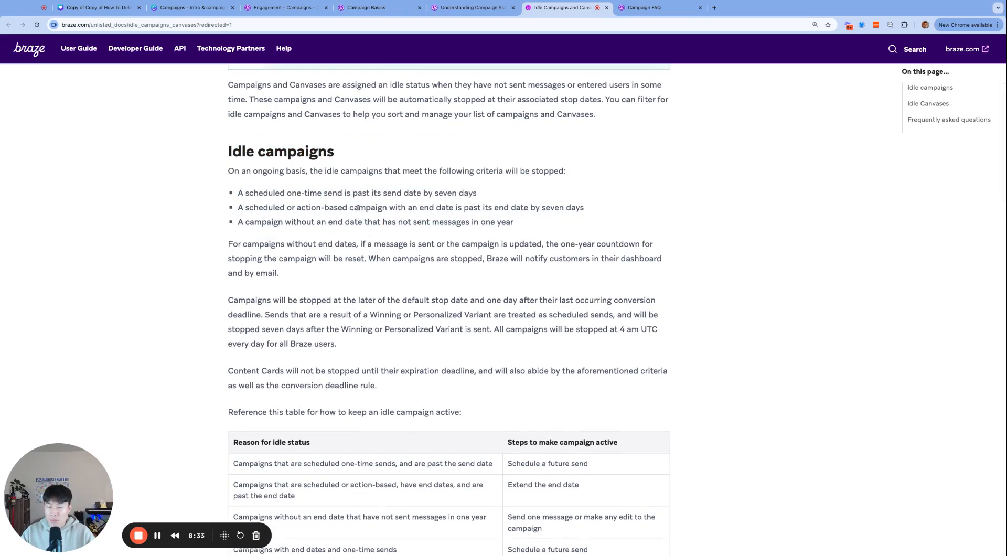
scroll(down, 3)
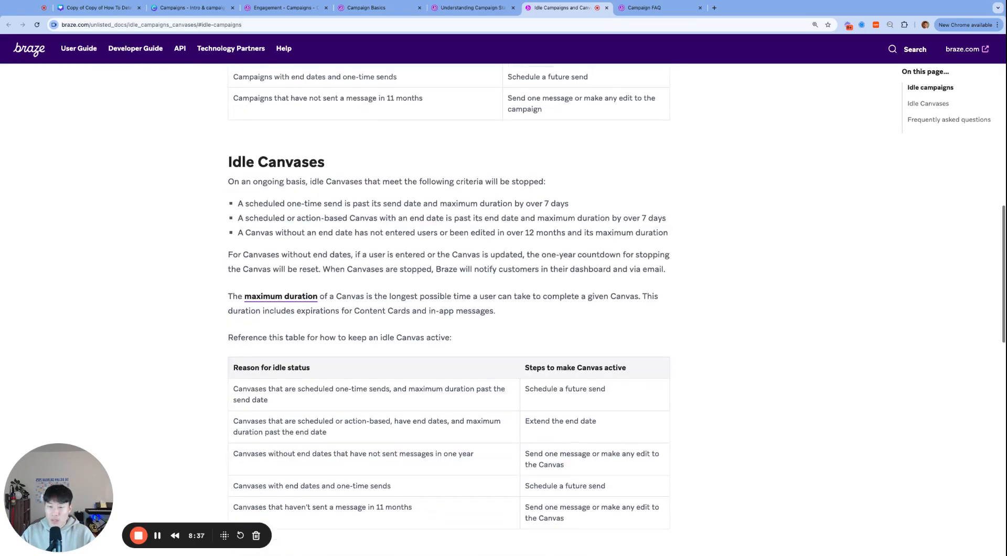
scroll(down, 3)
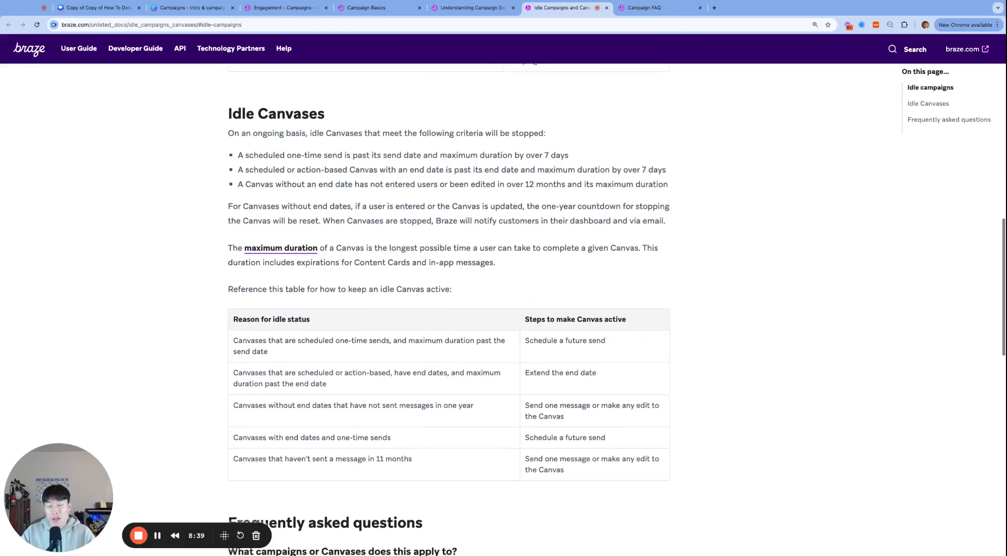
scroll(down, 3)
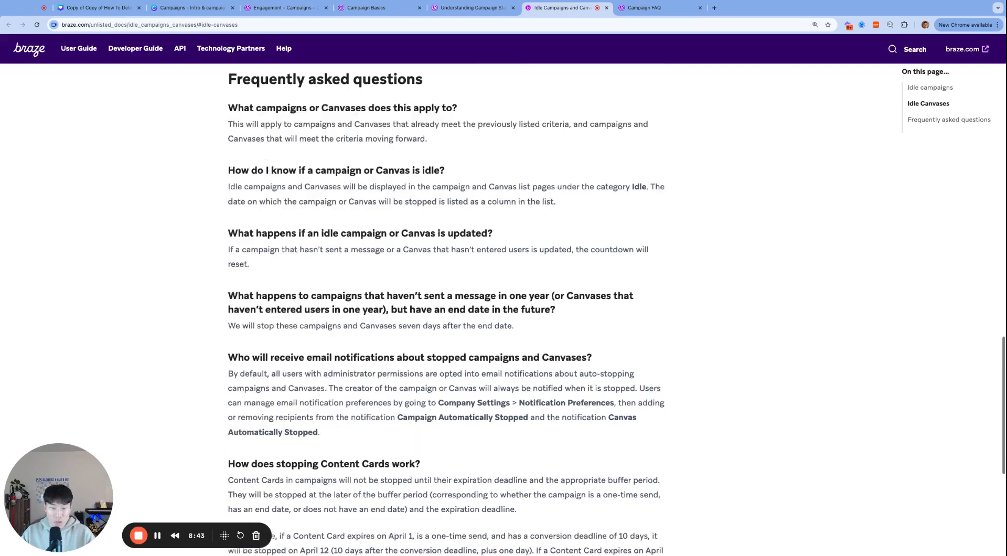
scroll(down, 3)
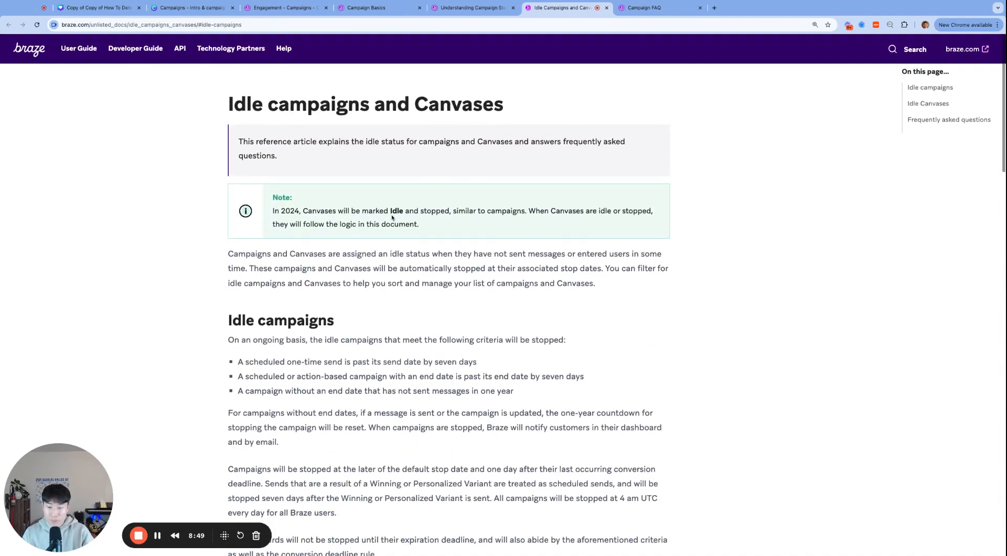
Skim the Campaign FAQ, jump to the passed safe zone question, and return to the Braze campaigns list.
click(649, 7)
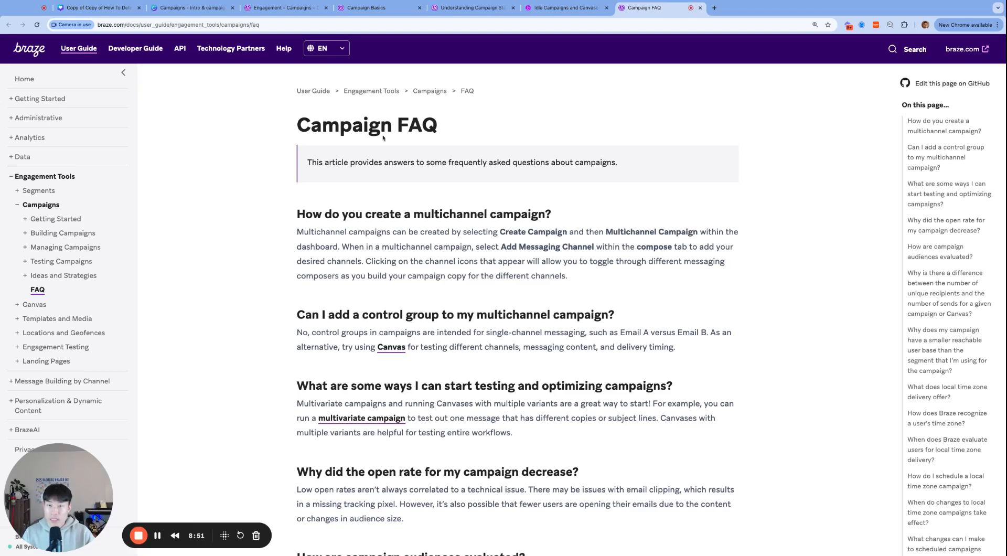
scroll(down, 3)
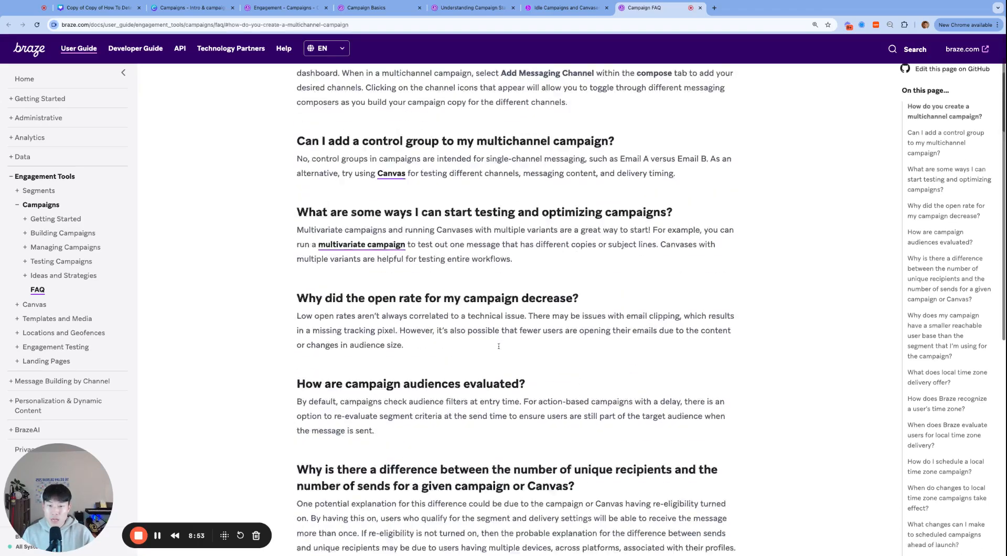
scroll(down, 3)
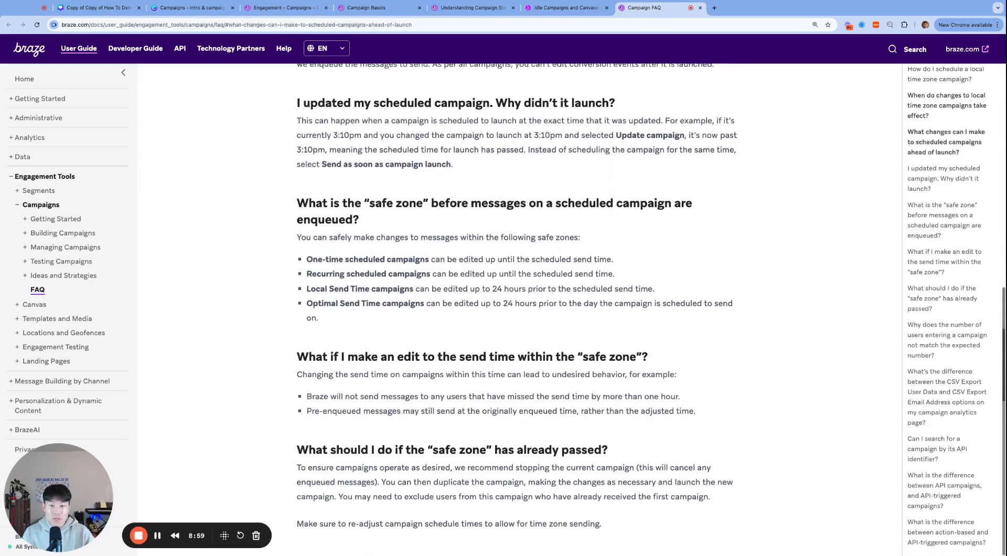
click(948, 340)
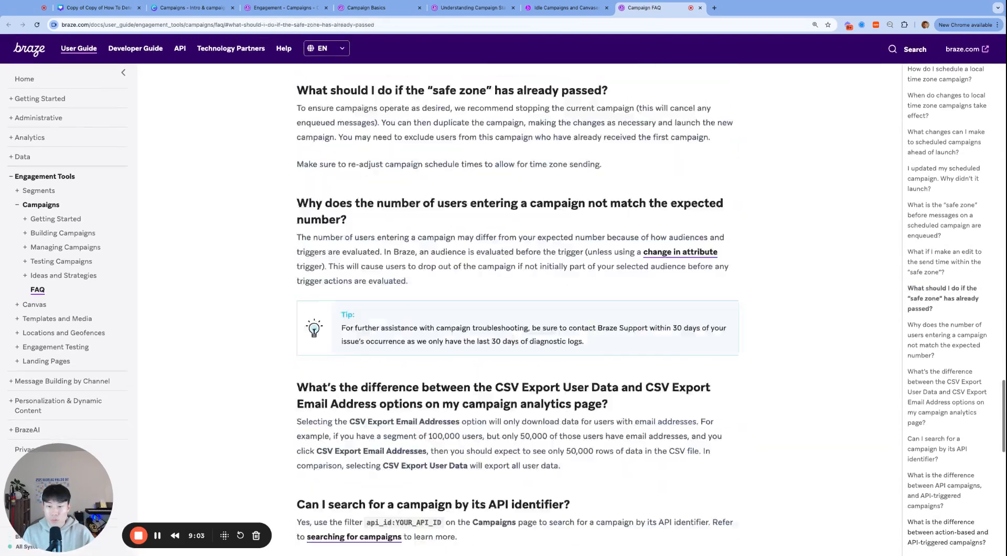
click(286, 8)
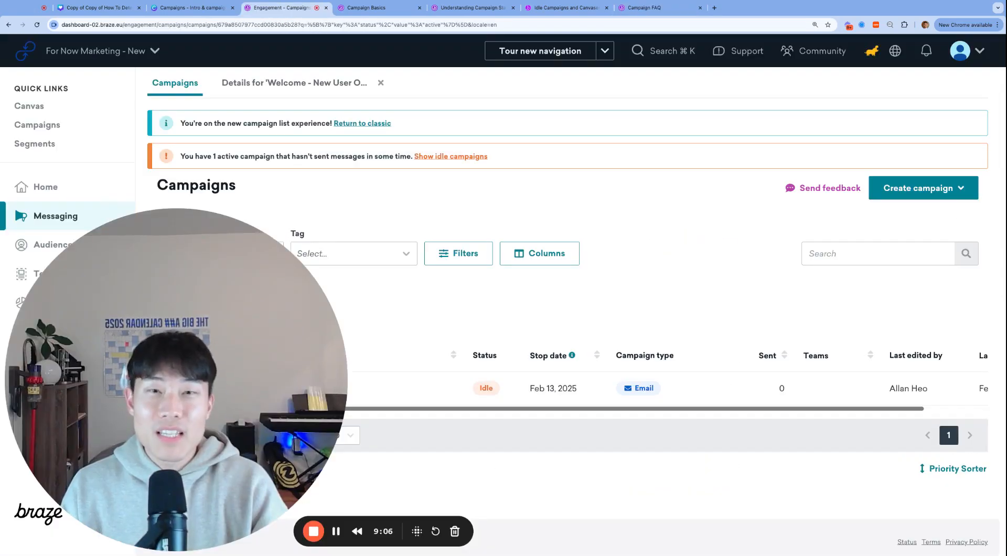